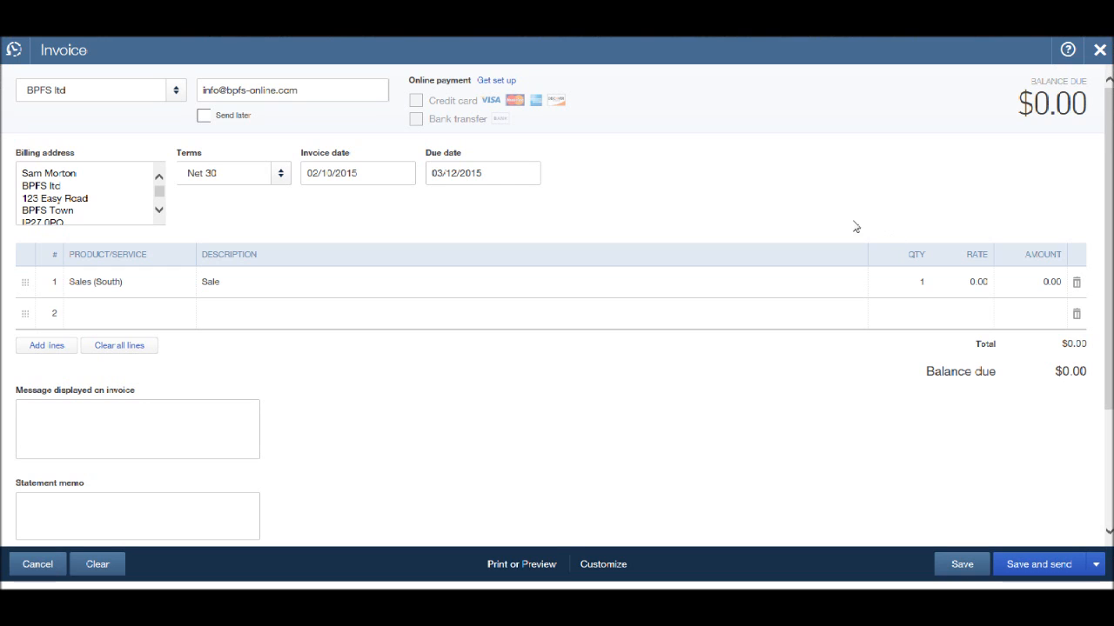
mouse_move(843, 203)
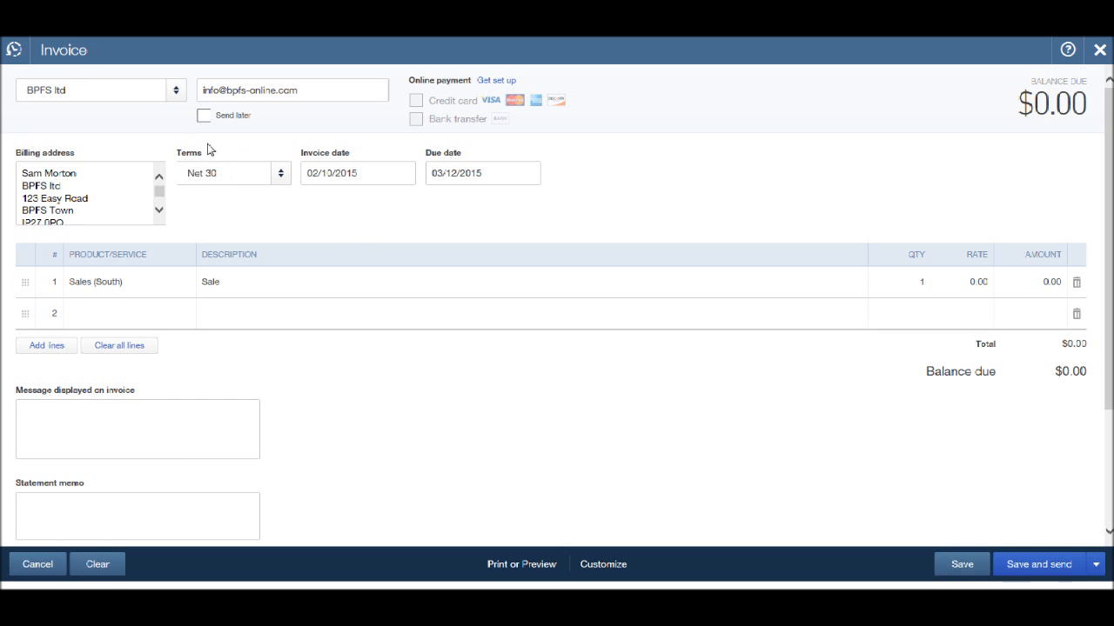
mouse_move(404, 143)
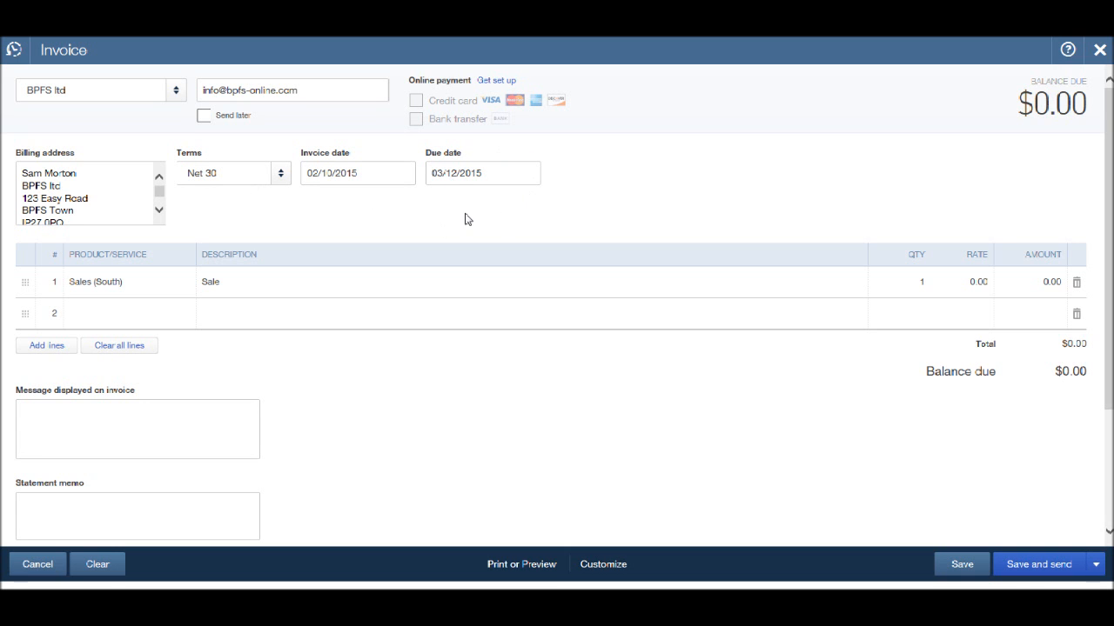
mouse_move(365, 359)
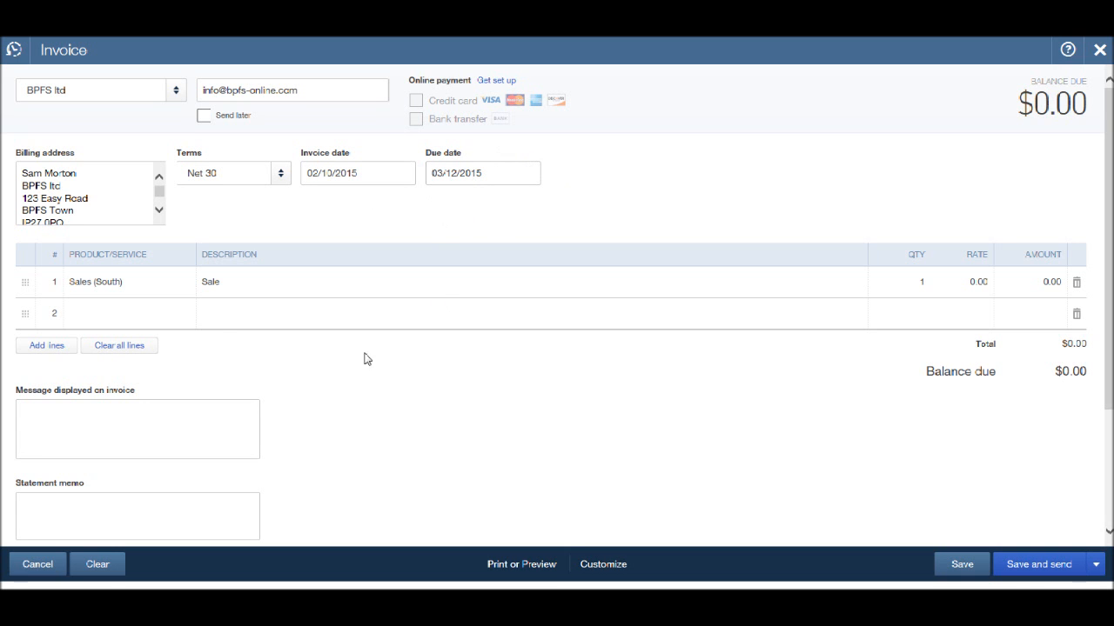
mouse_move(177, 278)
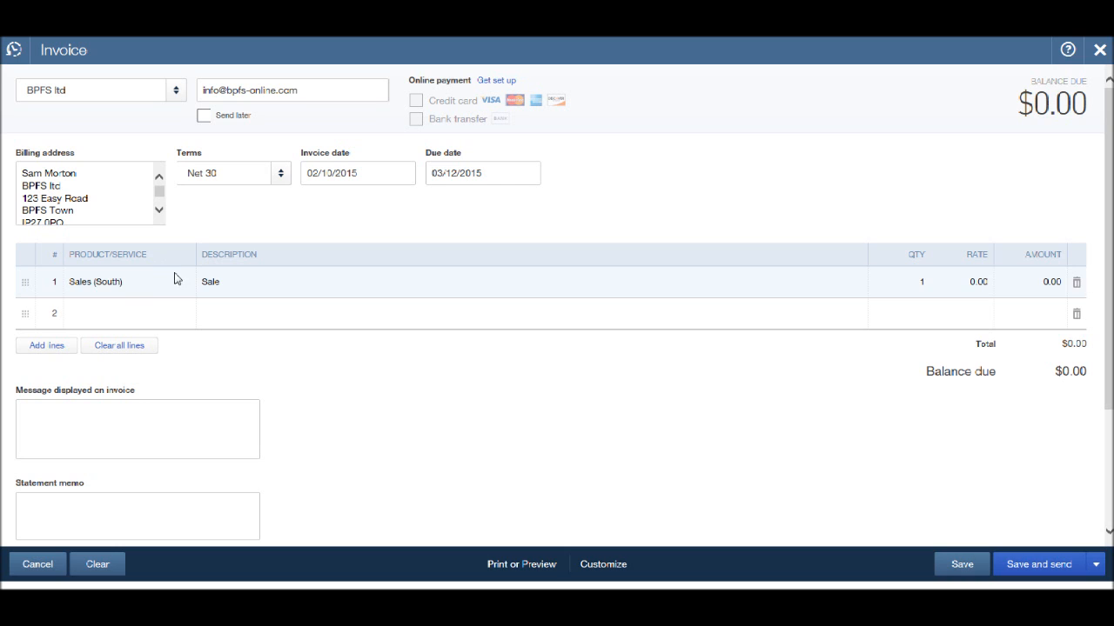
mouse_move(169, 285)
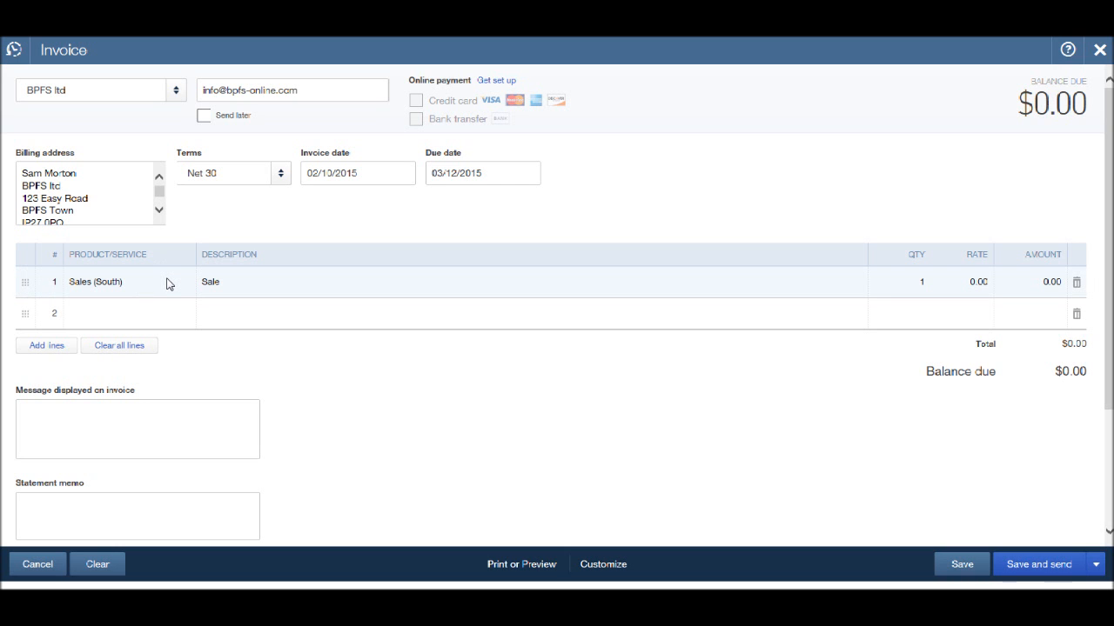
mouse_move(236, 285)
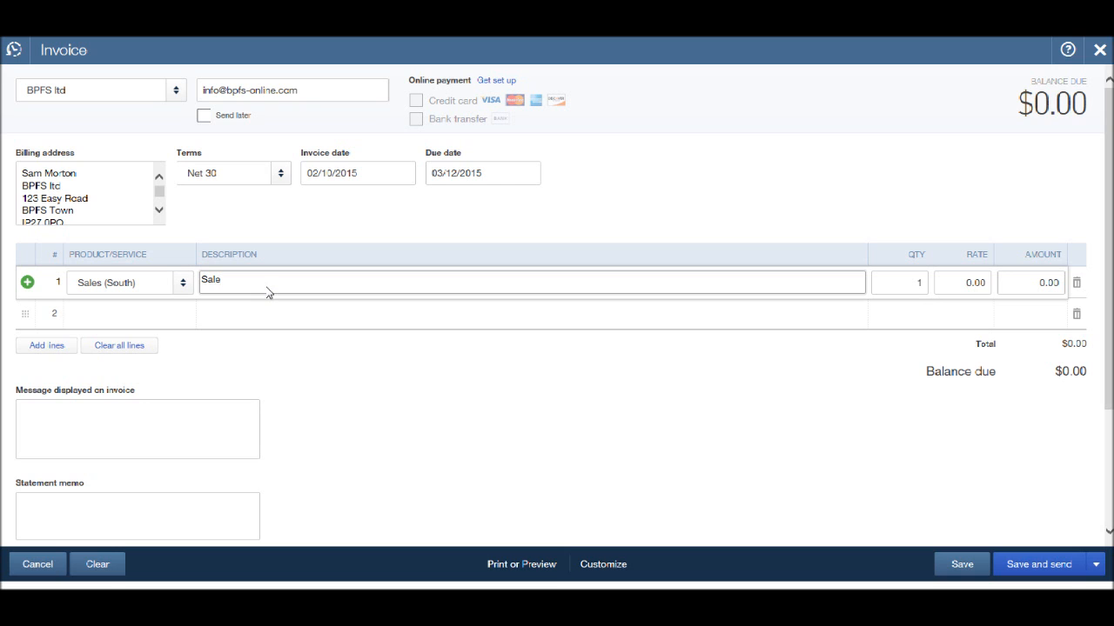
Step: Make line 1 read 'Sale of Goods A', quantity 3 at rate 25, for $75.00 due
type("of")
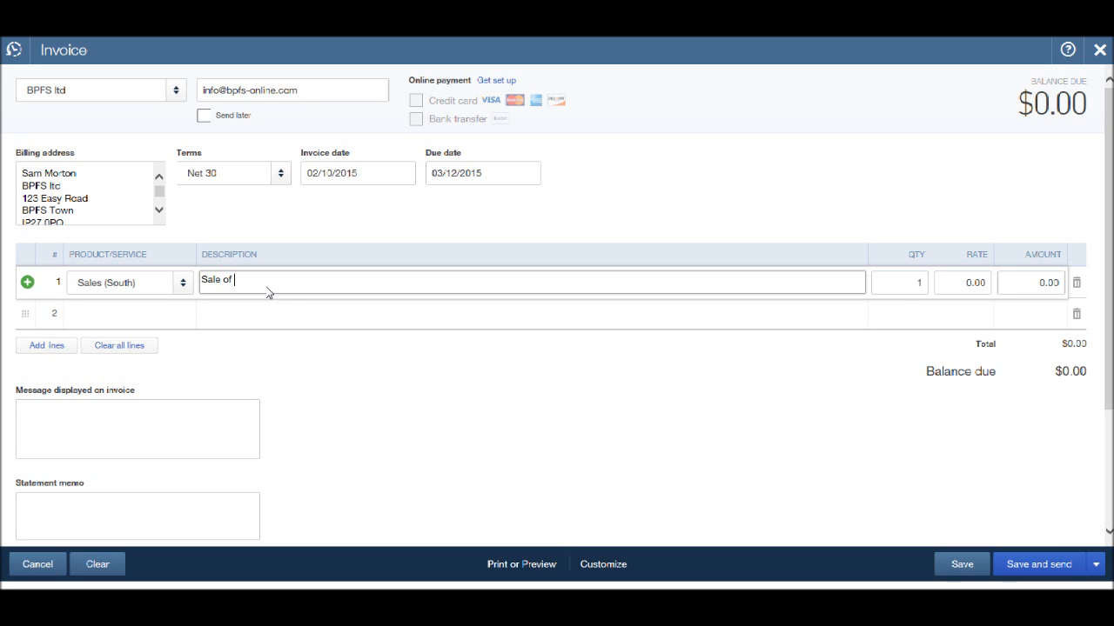
type("Goods A")
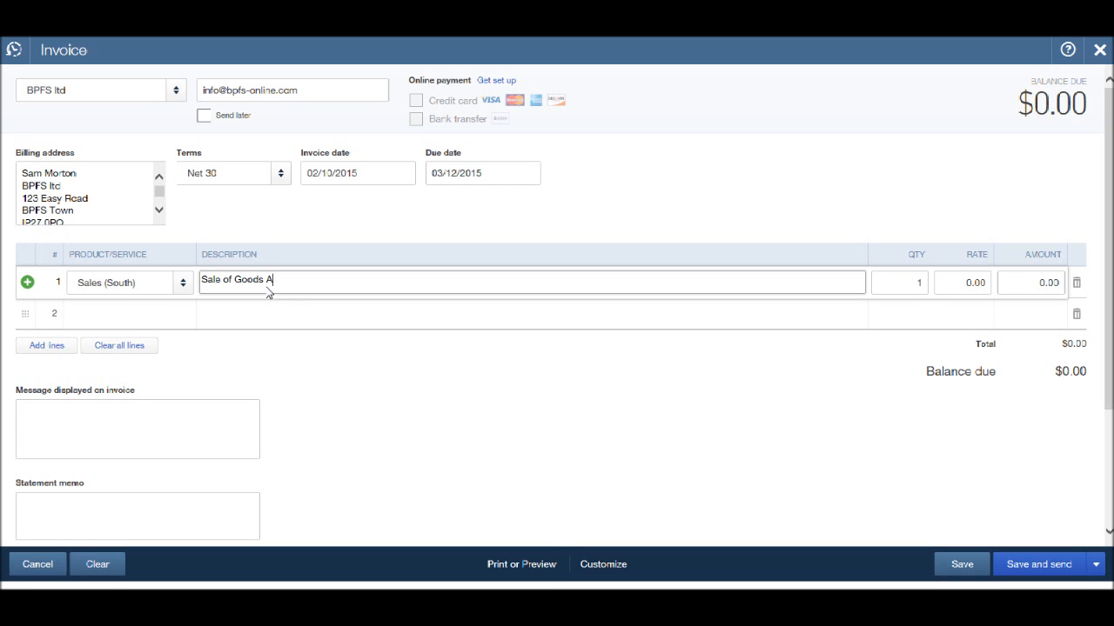
left_click(898, 282)
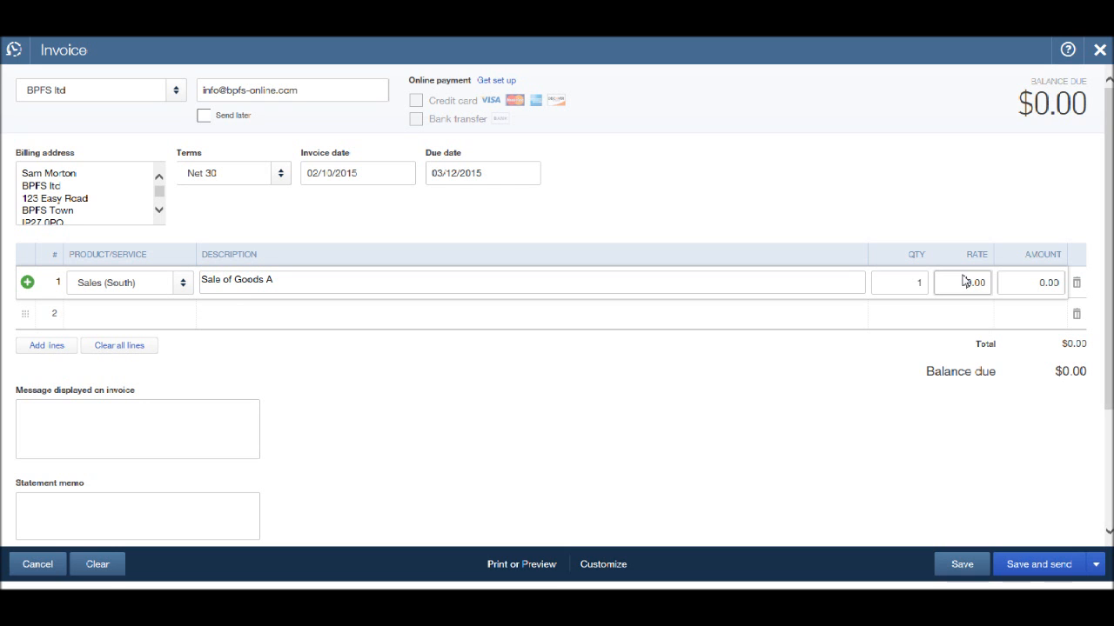
left_click(898, 282)
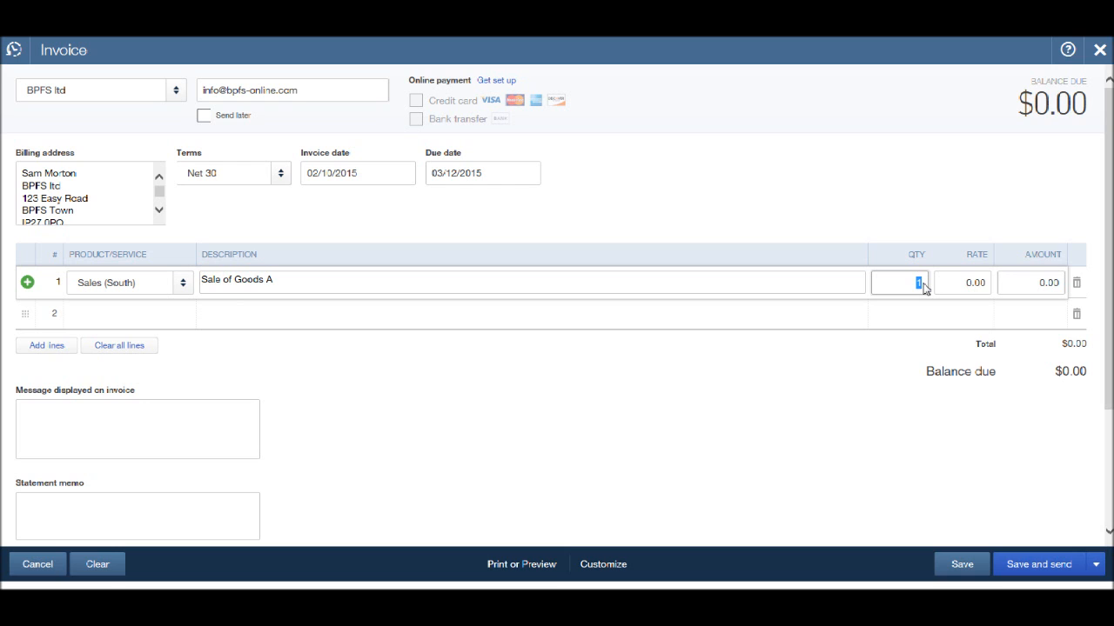
type("3")
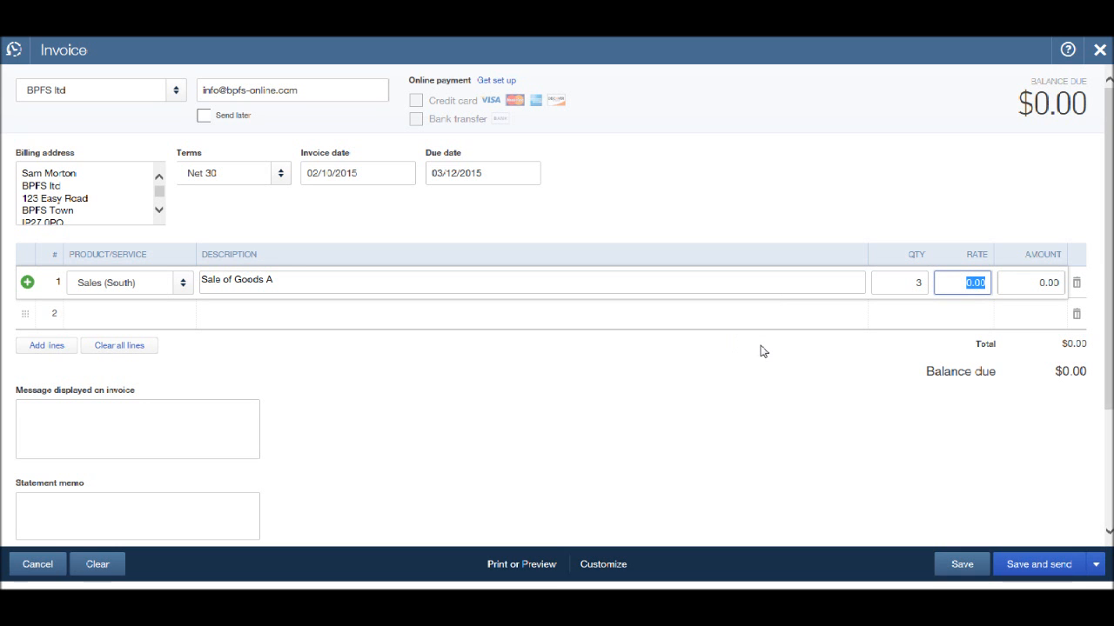
type("25")
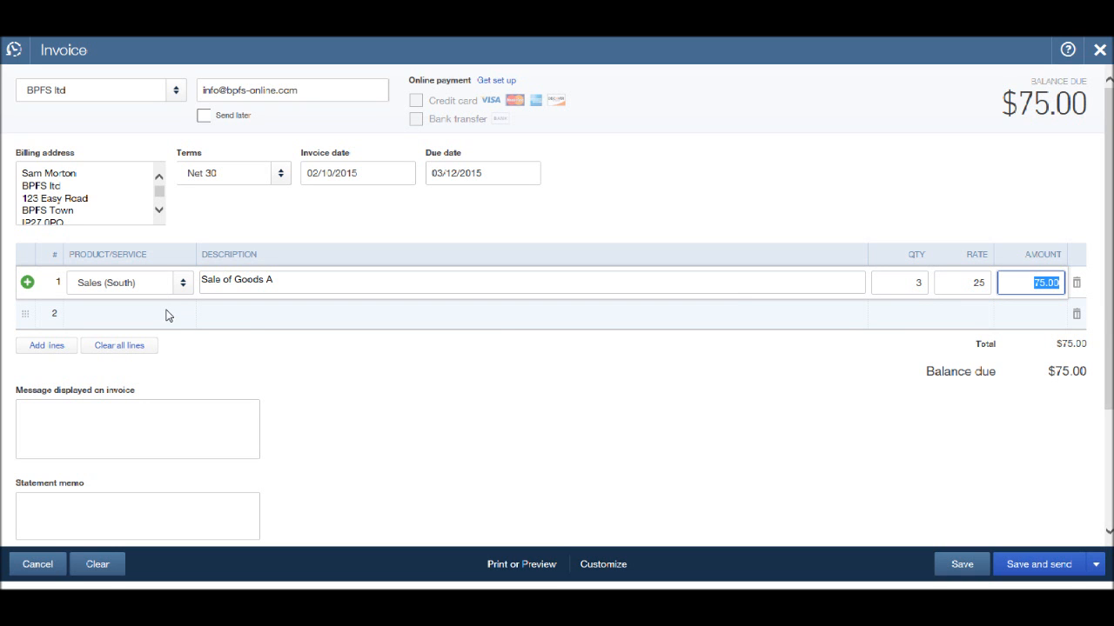
mouse_move(120, 322)
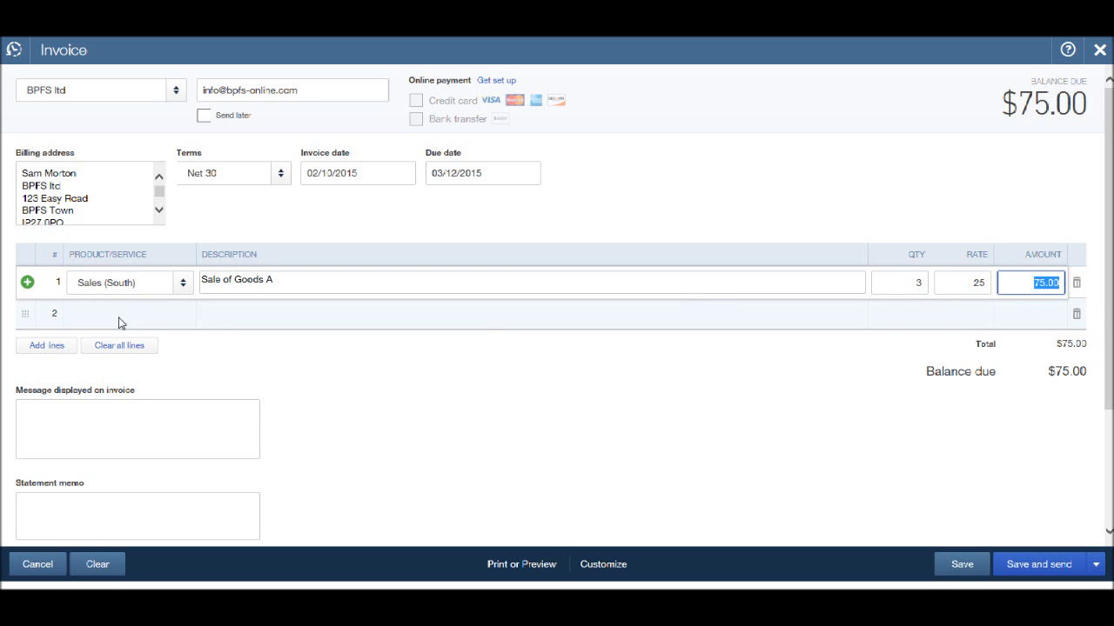
Step: Add line 2 as Sales (South), 'Sale of Goods B', 1 at 35, for $110.00 due
left_click(122, 313)
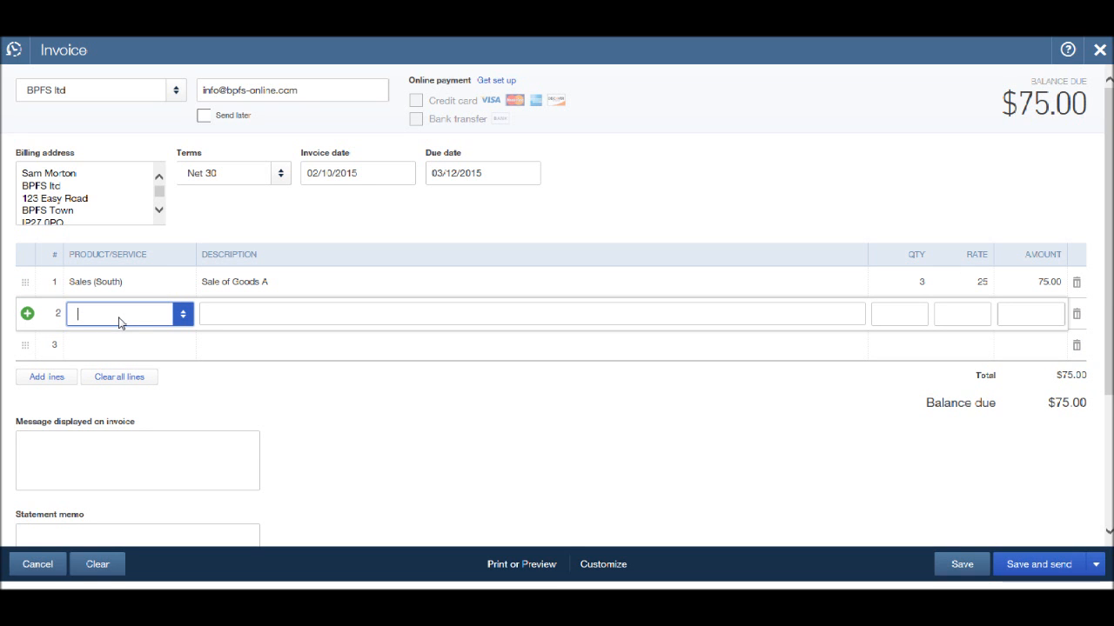
mouse_move(130, 324)
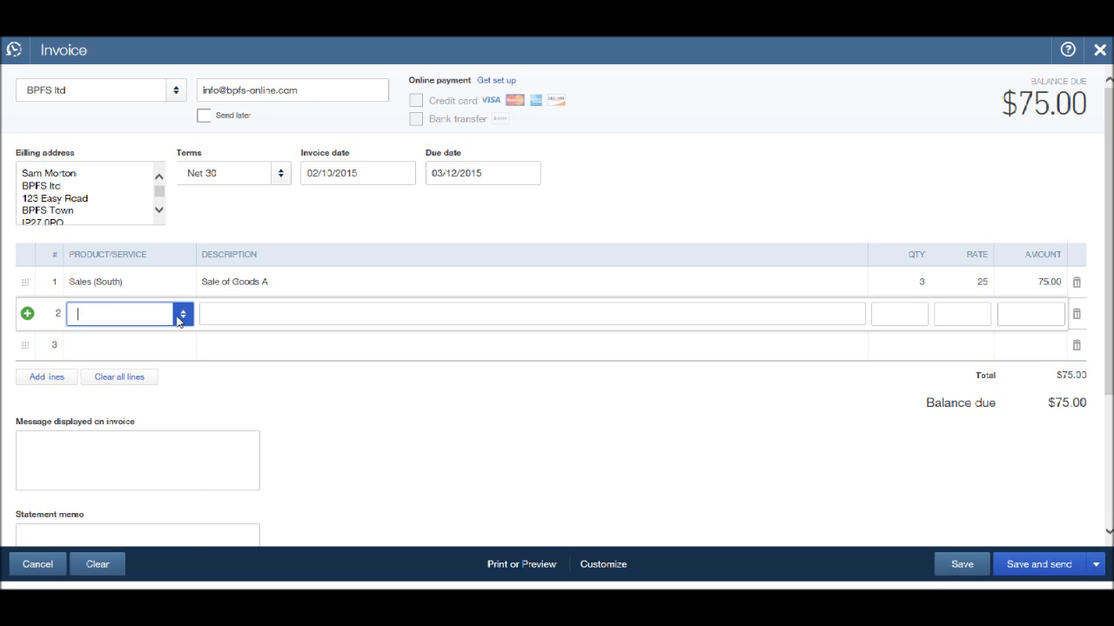
left_click(181, 313)
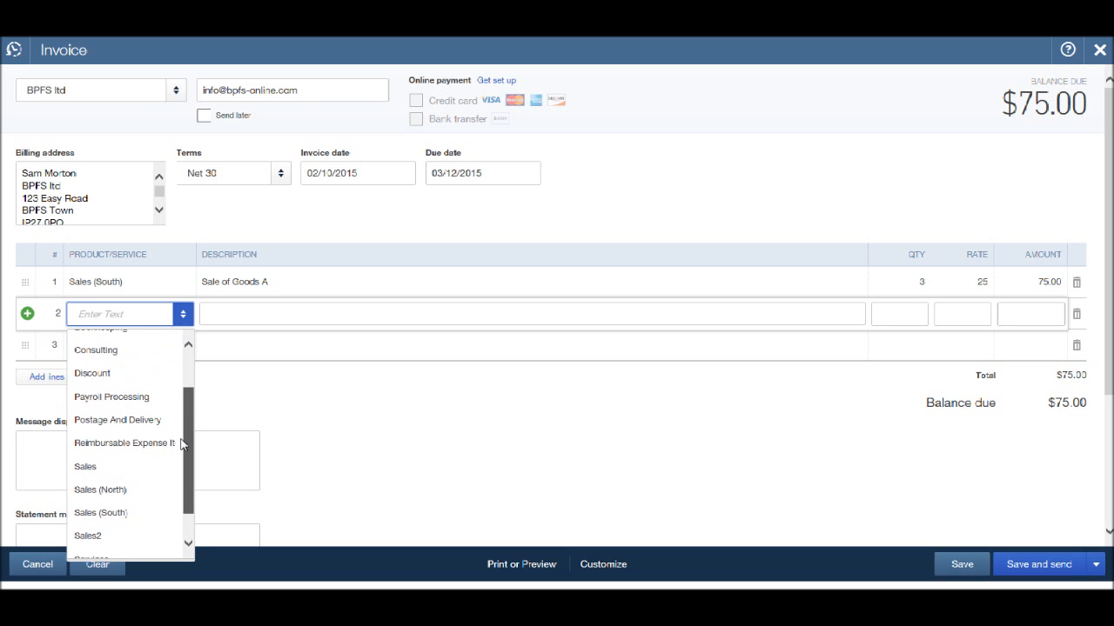
left_click(100, 513)
type("Sale of")
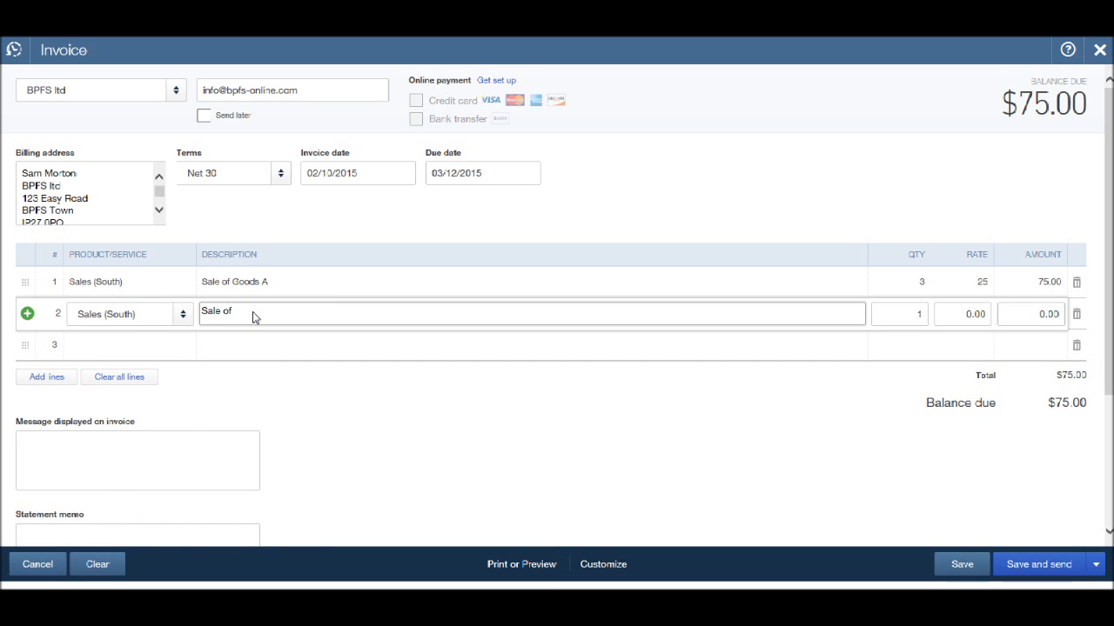
type("Goods B")
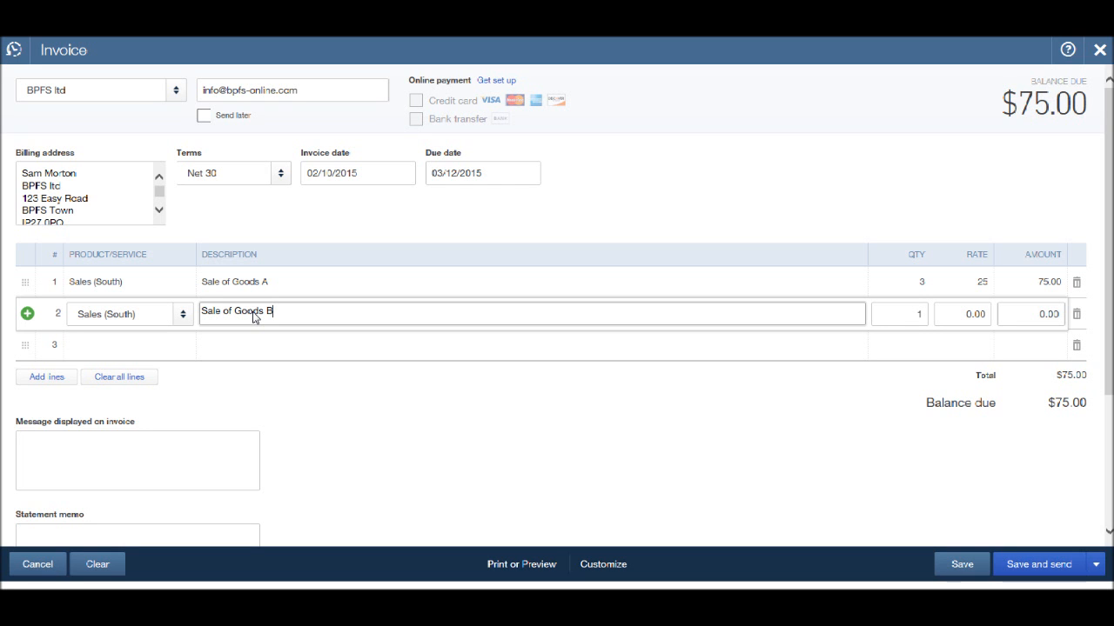
left_click(961, 314)
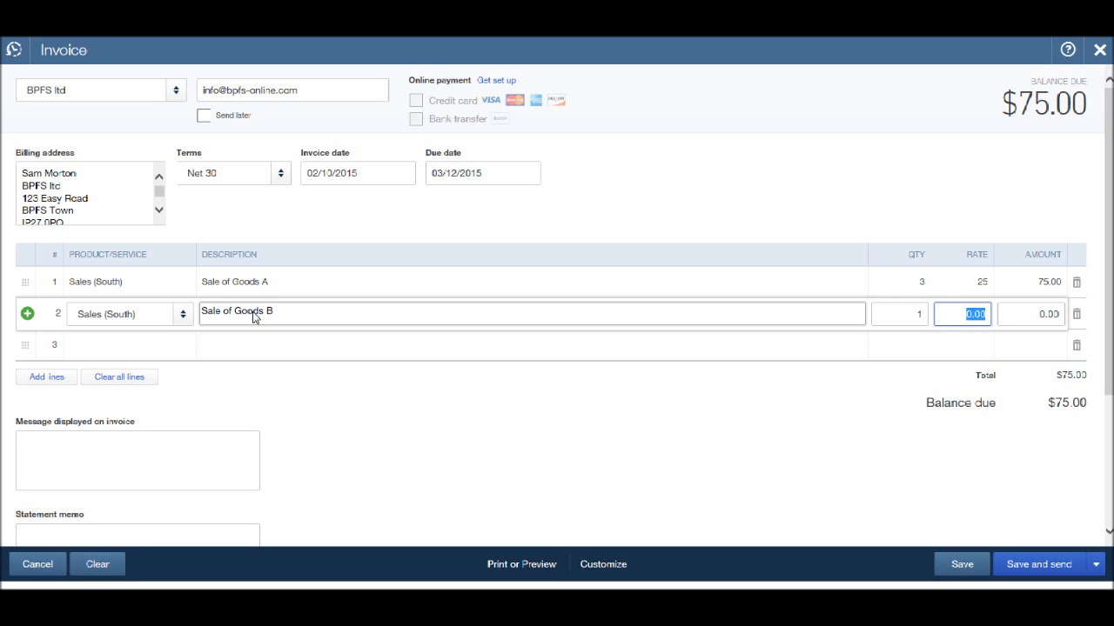
type("35")
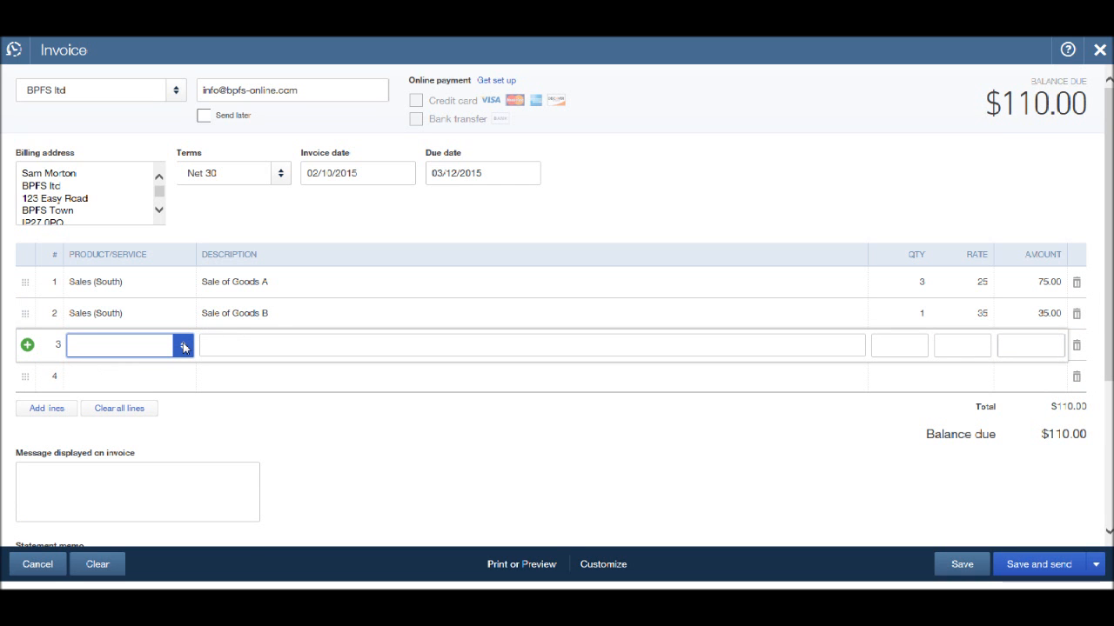
Step: Set line 3 to Sales (North) for 'Sale of Goods C', 5 at 10, totalling $160.00
left_click(183, 345)
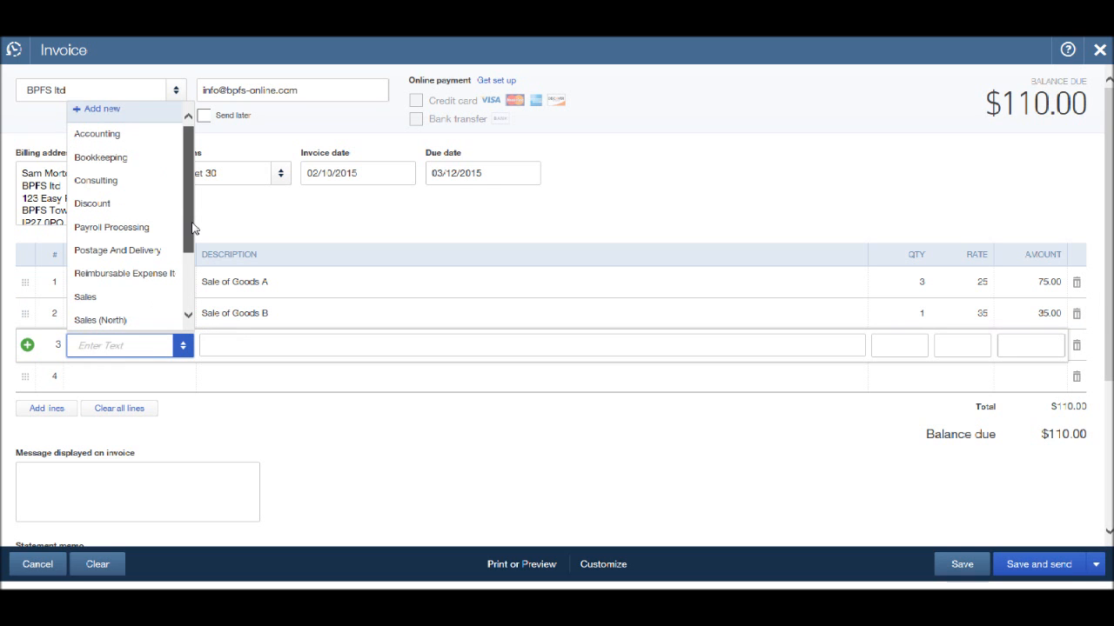
left_click(100, 320)
type("Sale of Goods C")
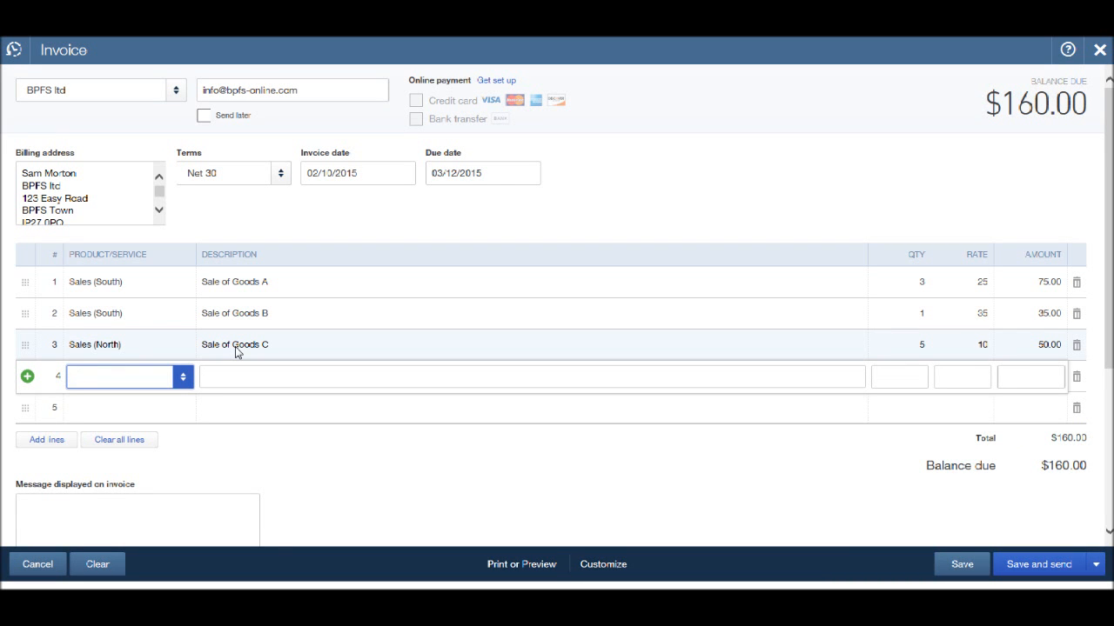
left_click(117, 377)
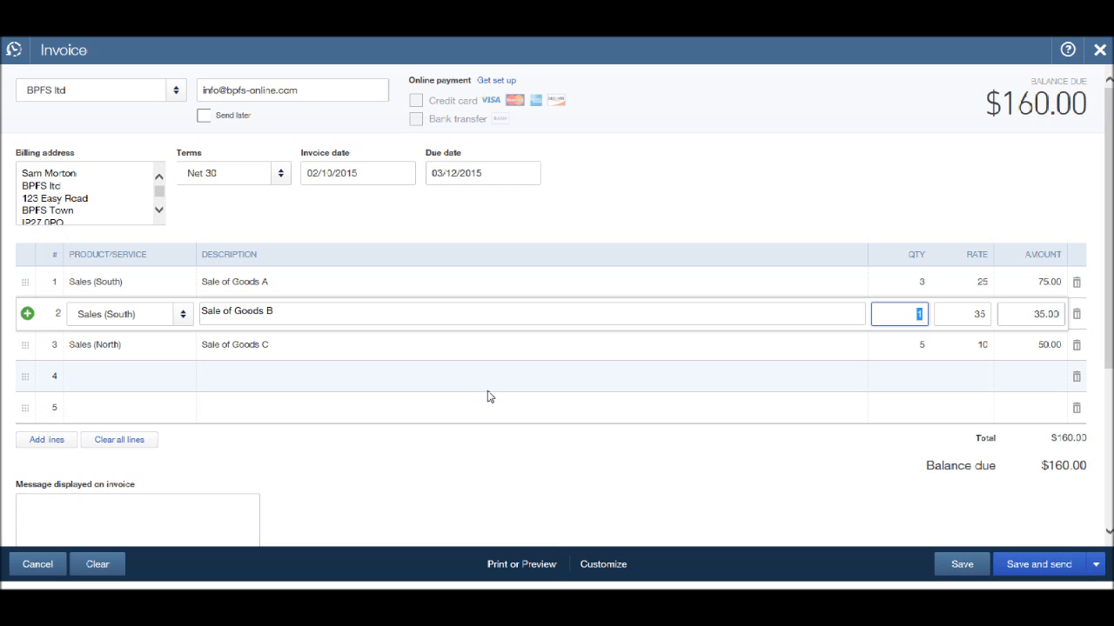
mouse_move(1028, 134)
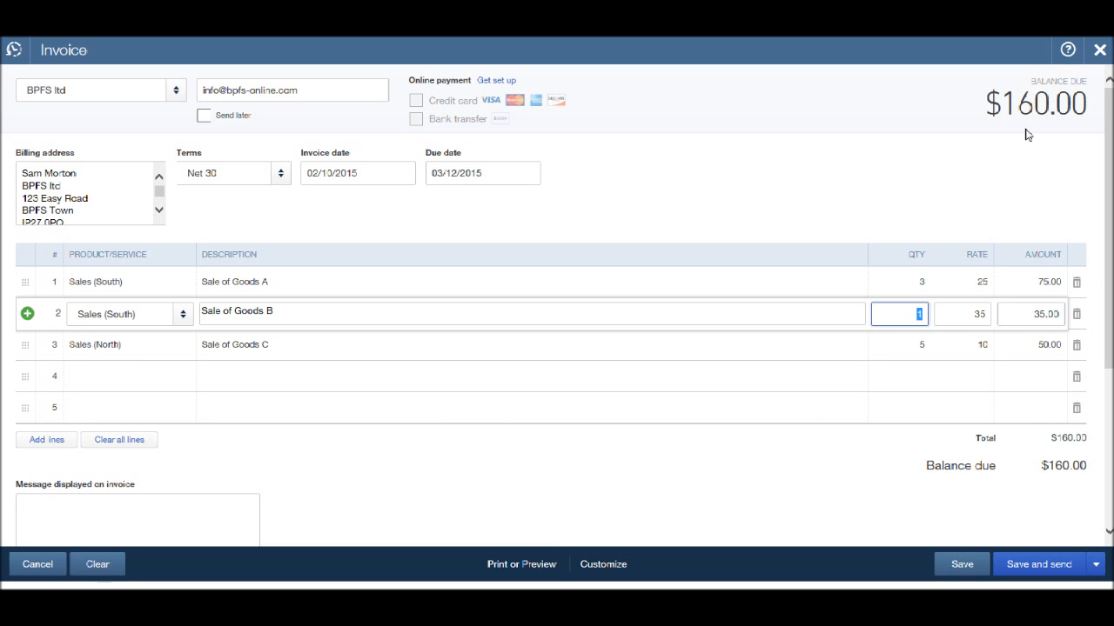
mouse_move(1024, 421)
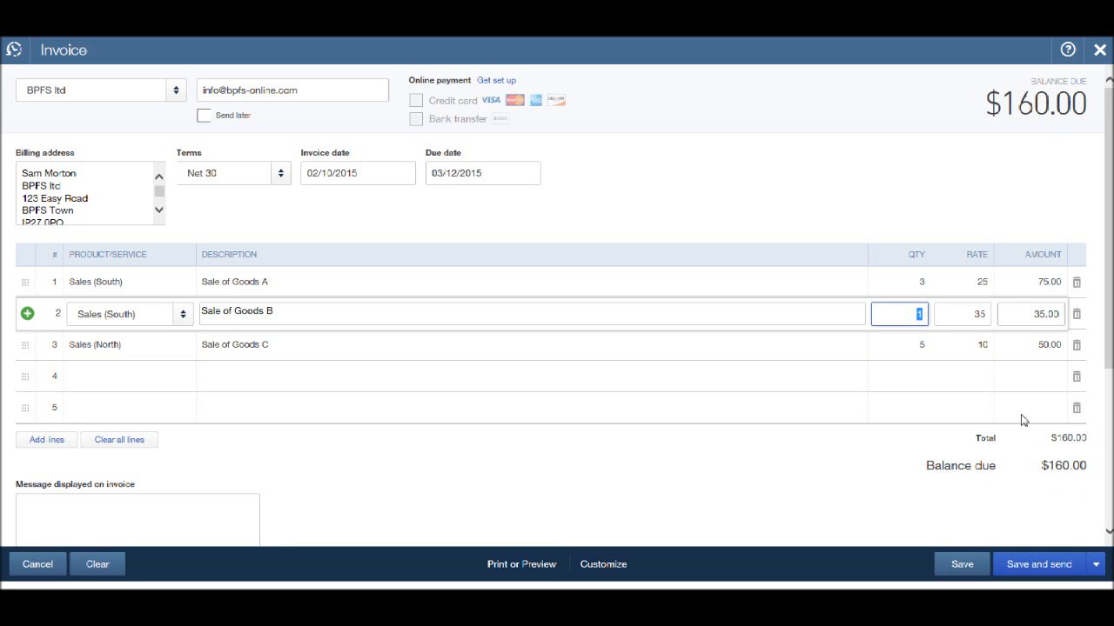
mouse_move(1036, 472)
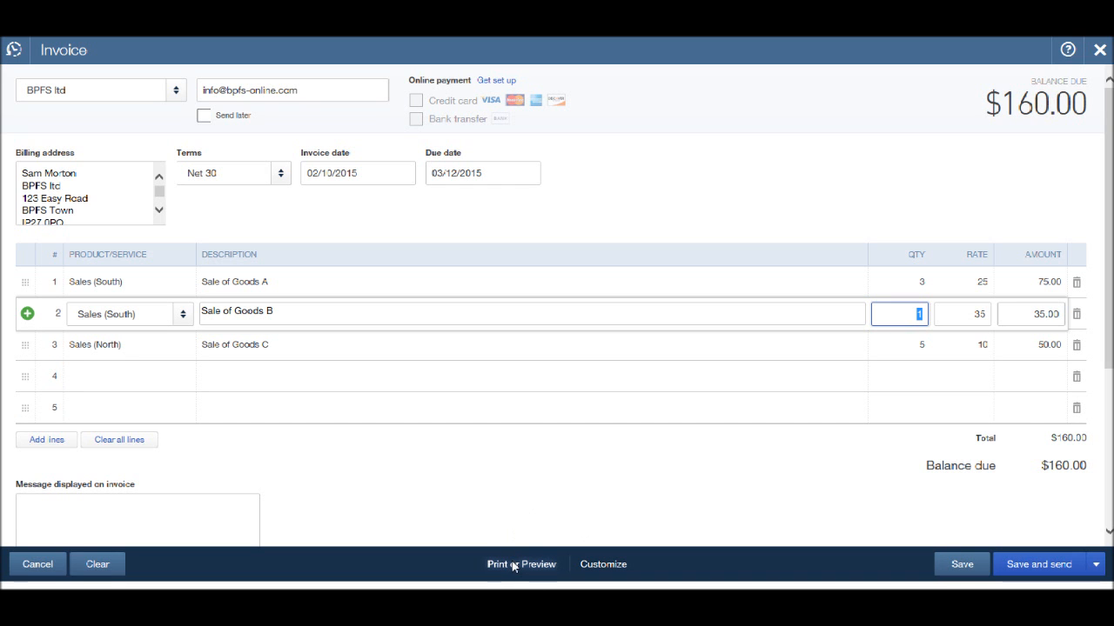
Step: Preview invoice 1001 as a printable PDF and scroll through its three lines
left_click(521, 564)
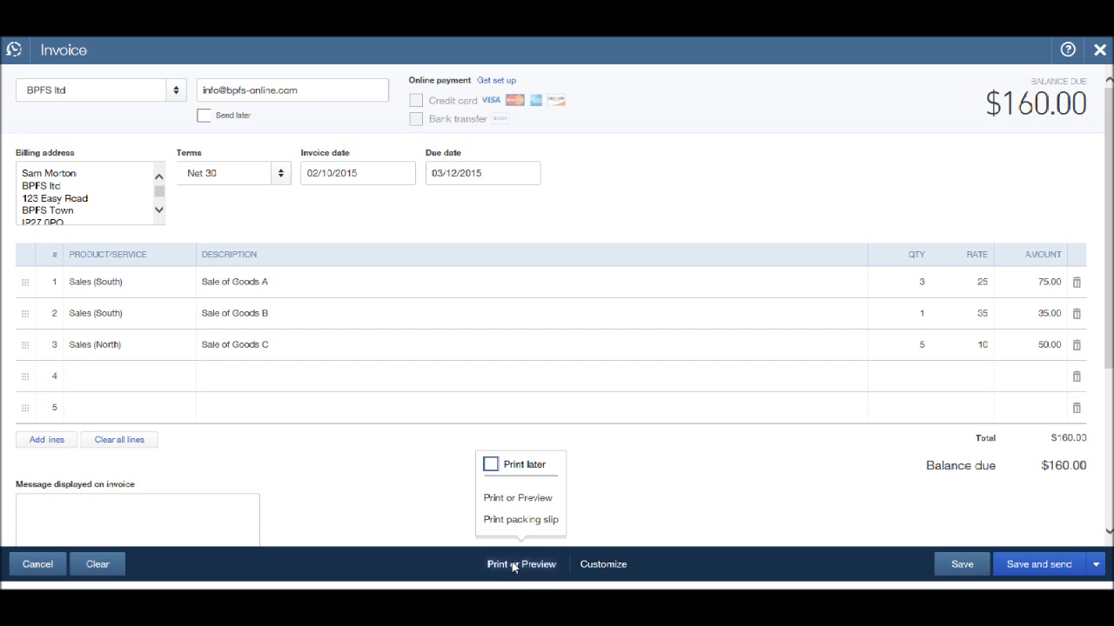
mouse_move(521, 498)
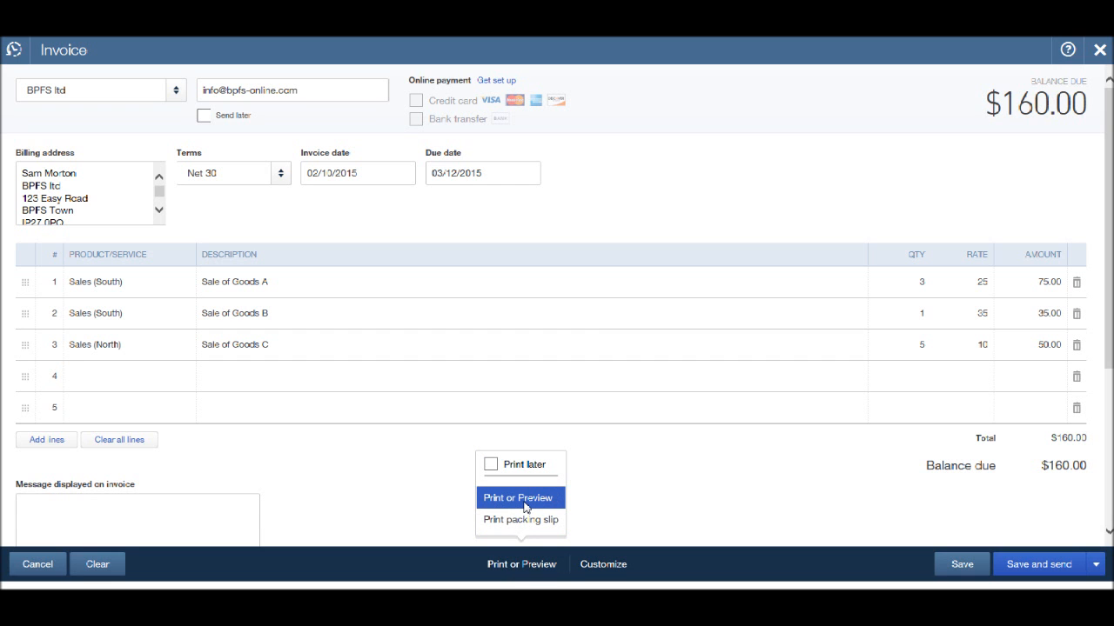
left_click(517, 498)
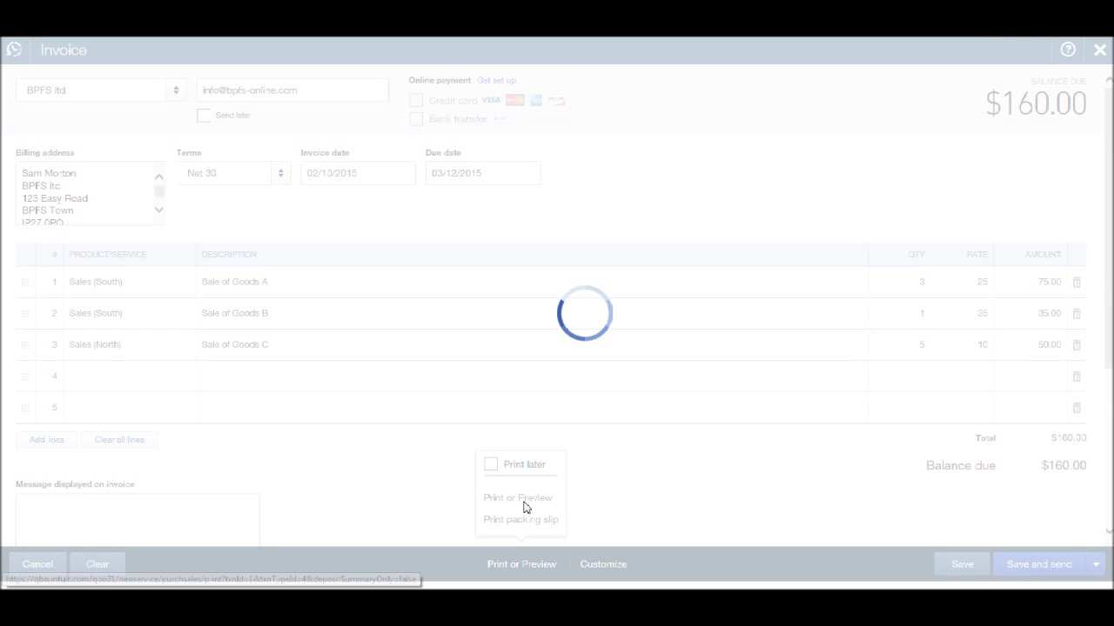
left_click(516, 498)
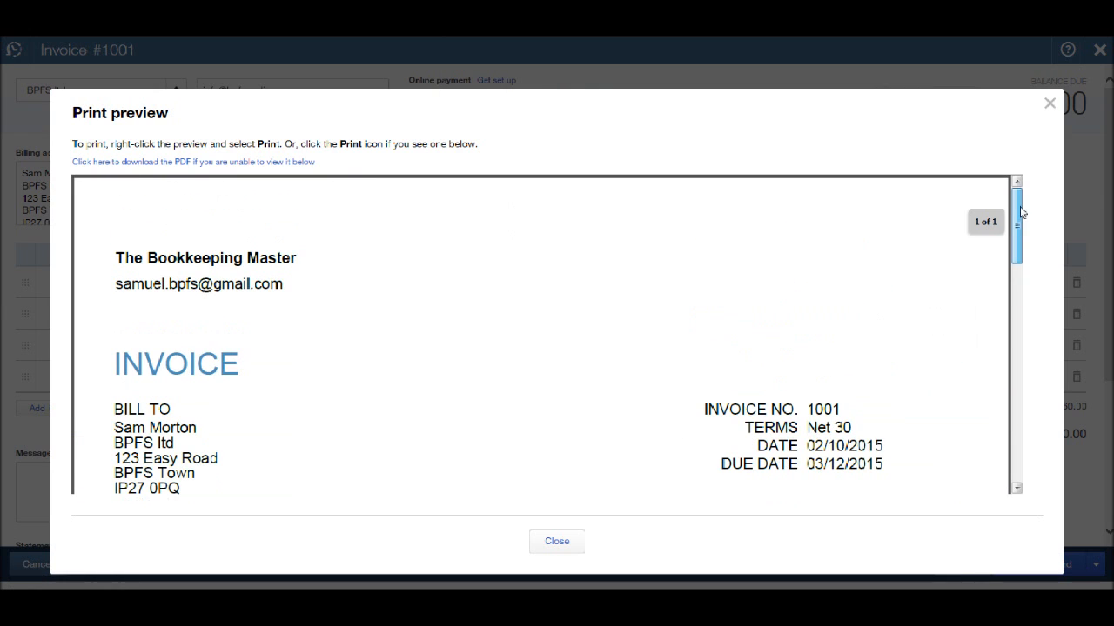
scroll("down", 3)
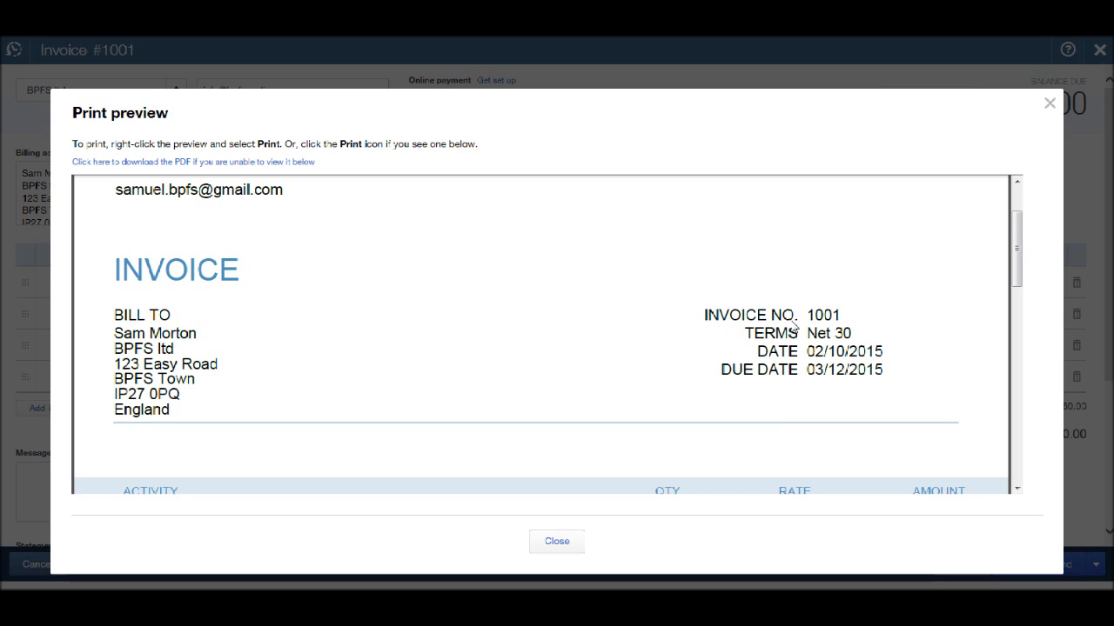
mouse_move(831, 339)
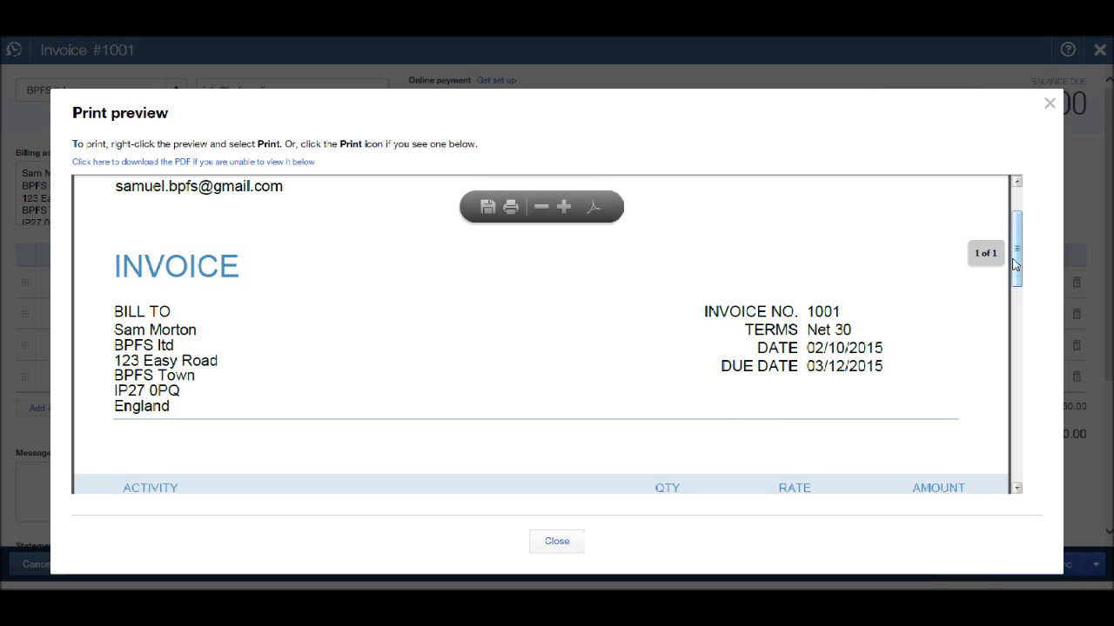
scroll("down", 3)
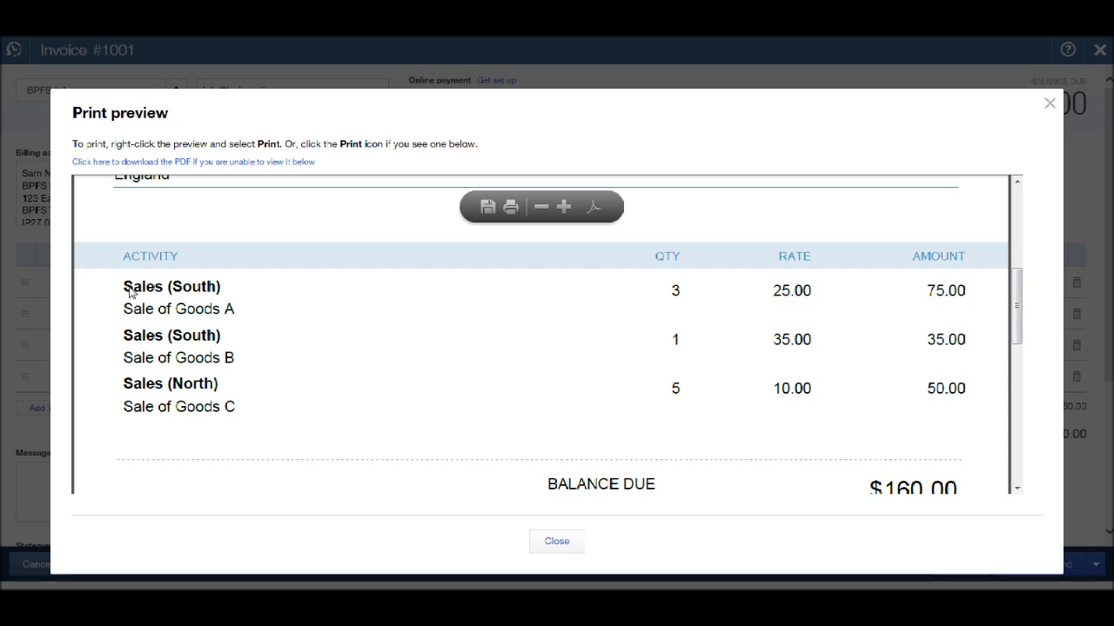
double_click(172, 335)
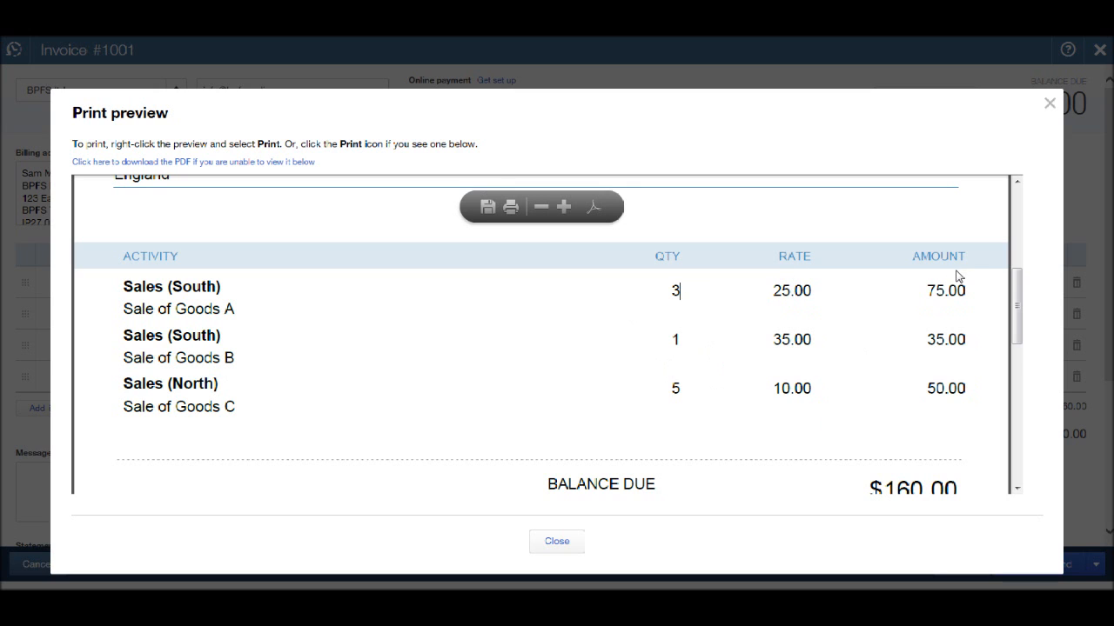
scroll("down", 3)
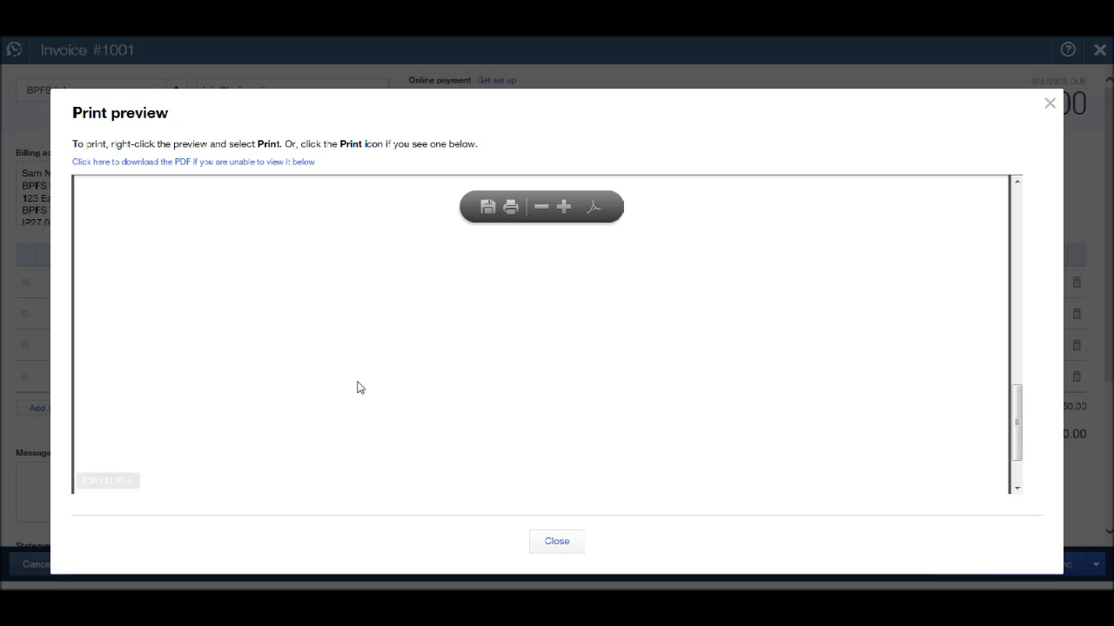
scroll("down", 3)
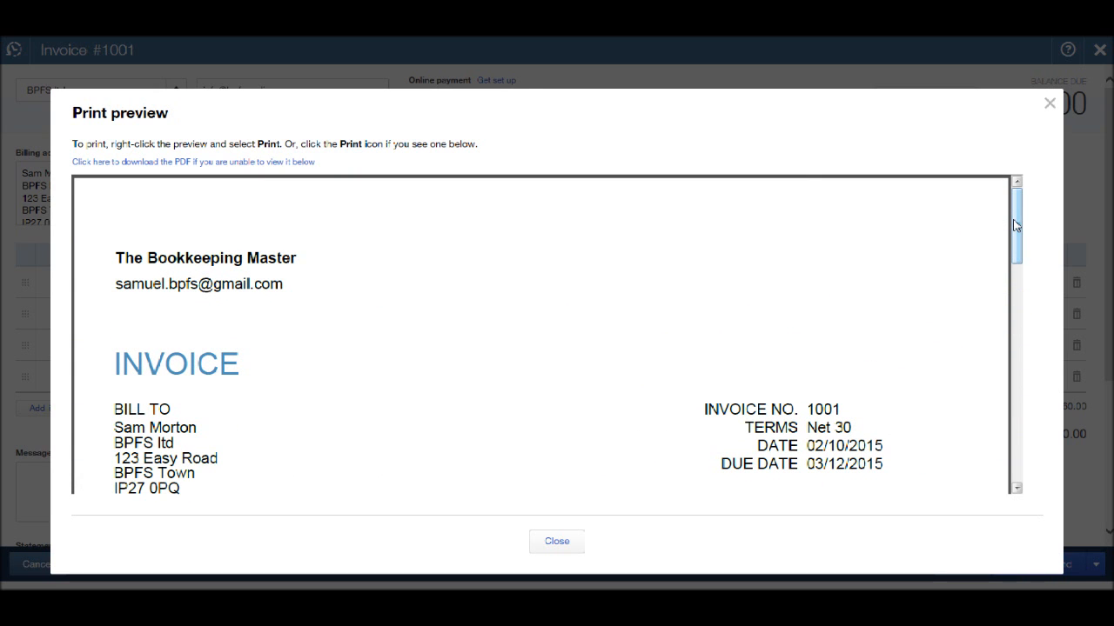
scroll("down", 3)
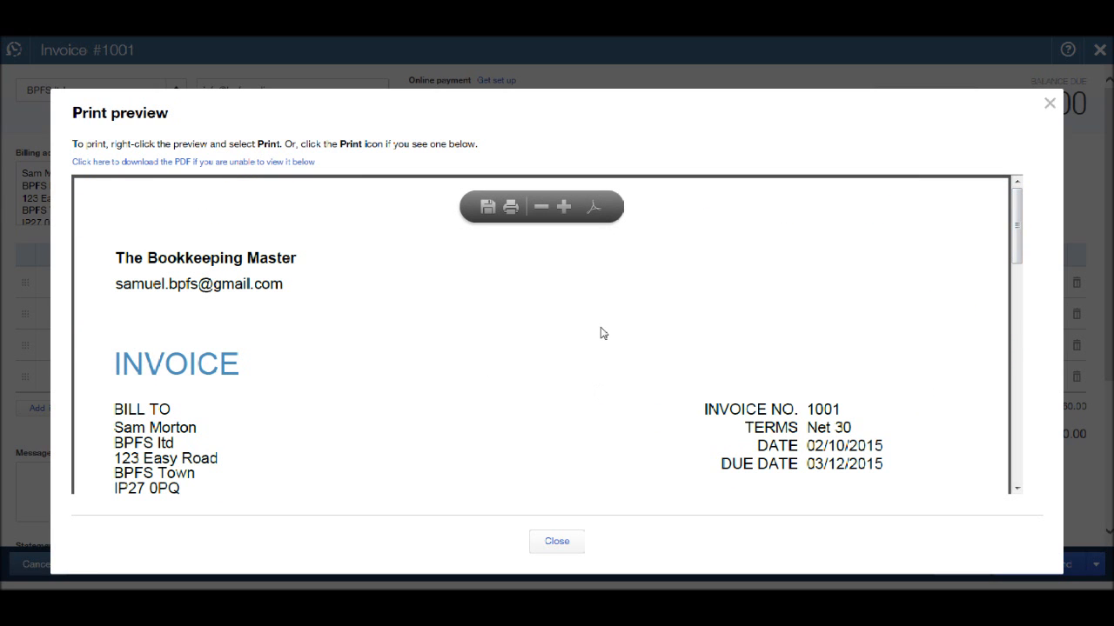
mouse_move(495, 213)
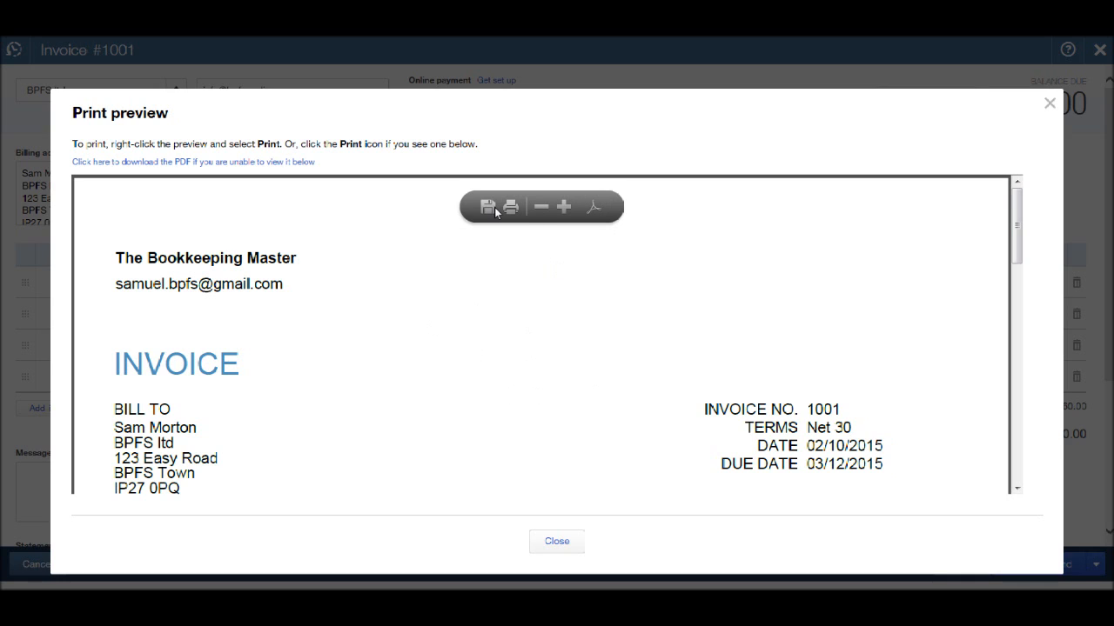
mouse_move(488, 207)
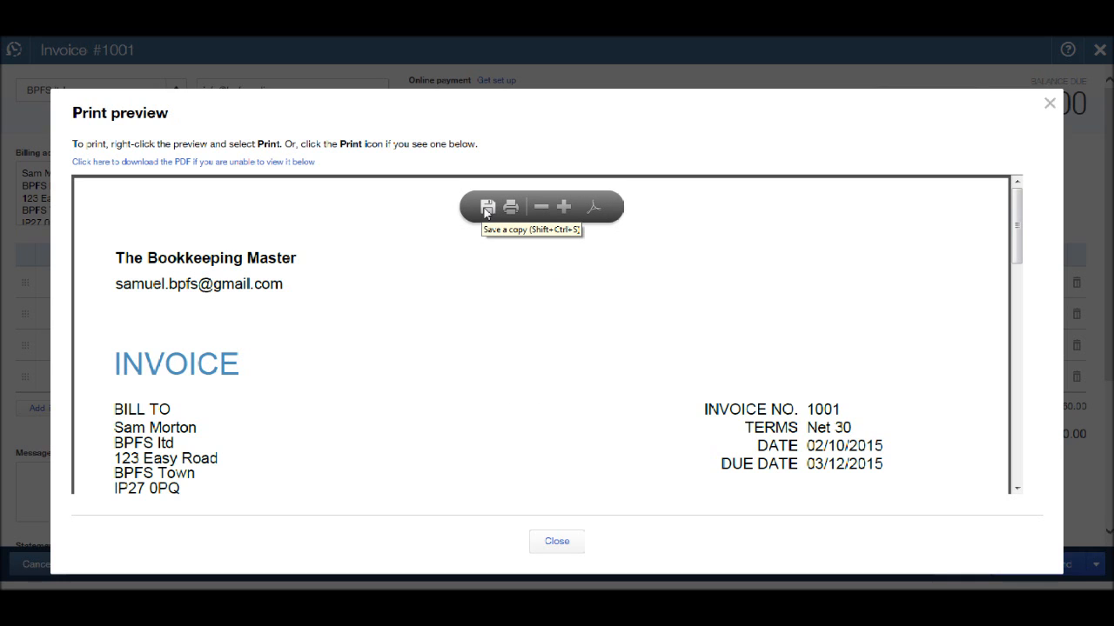
mouse_move(511, 207)
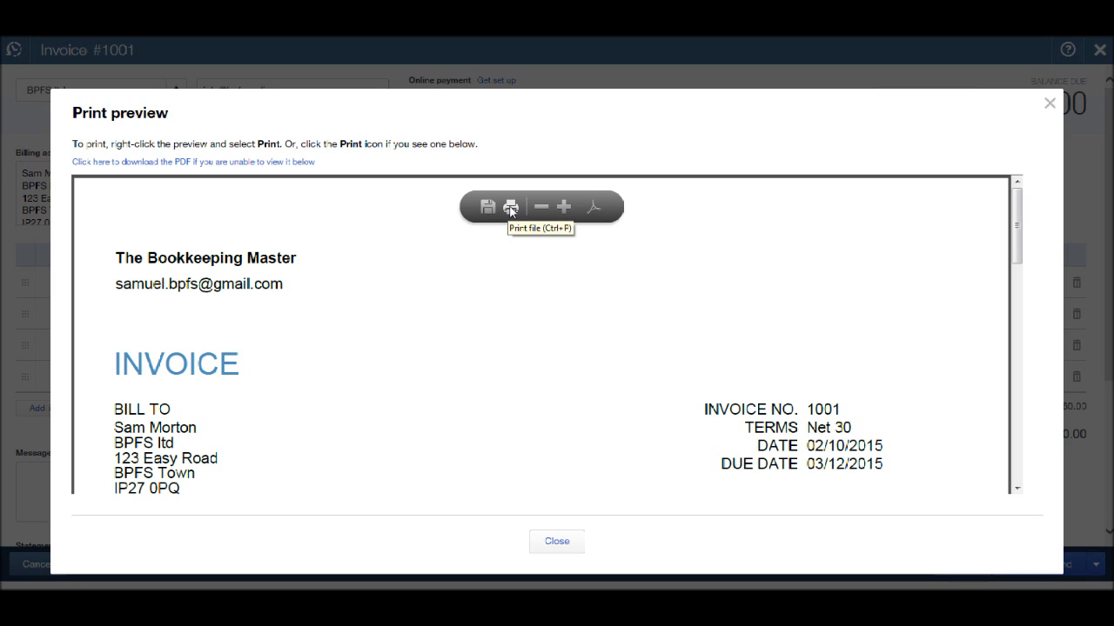
mouse_move(488, 209)
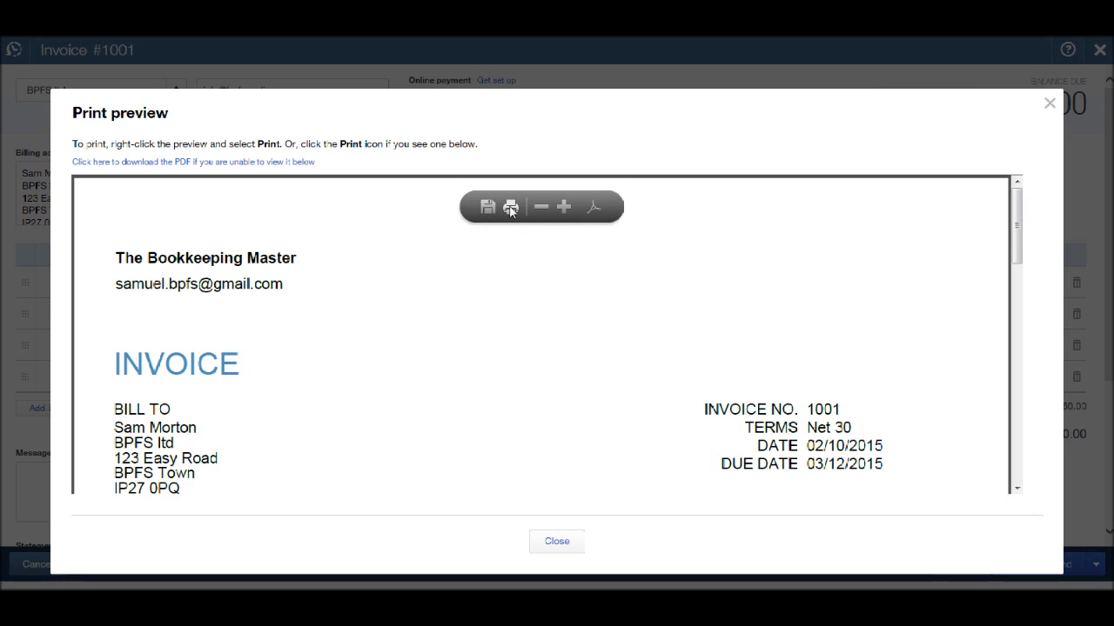
mouse_move(511, 207)
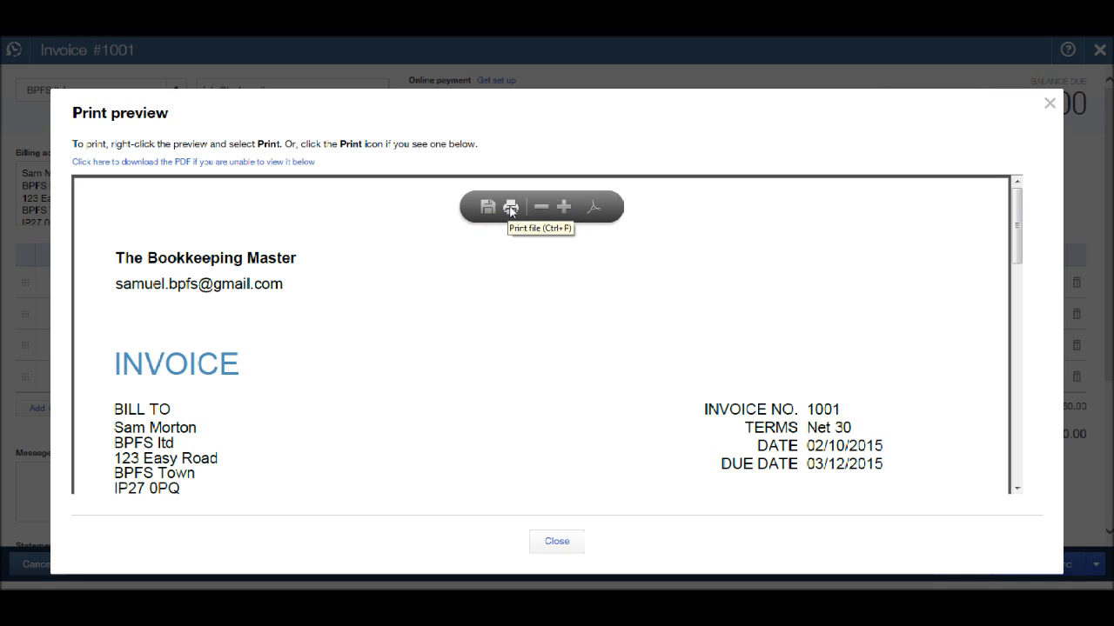
mouse_move(511, 211)
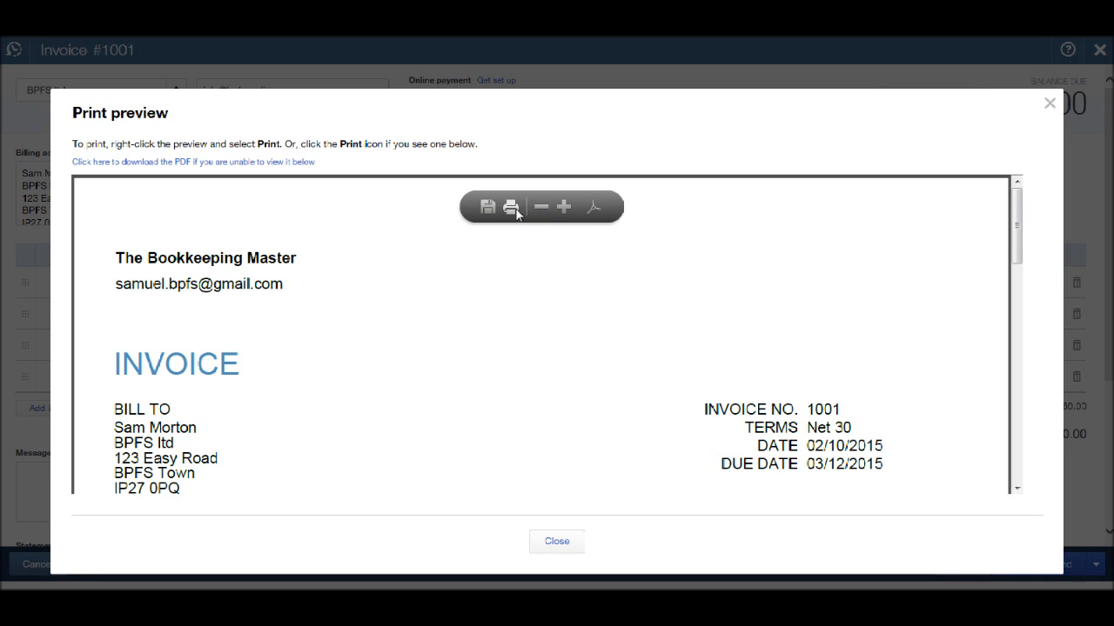
mouse_move(1052, 104)
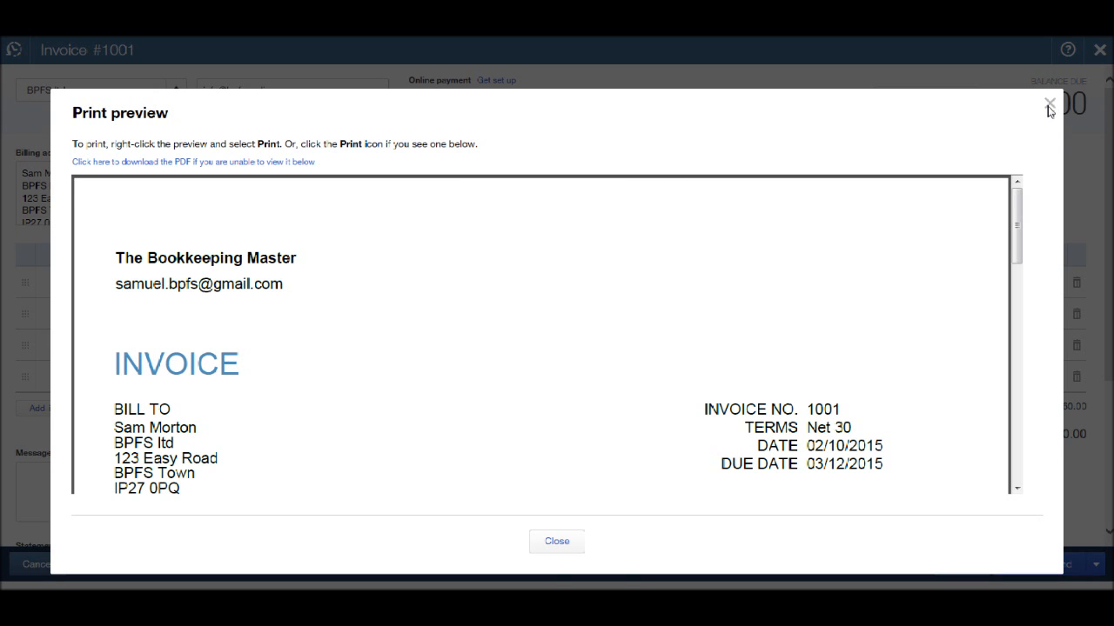
Step: Close the print preview and open the Save and send menu for Save and new
left_click(1049, 102)
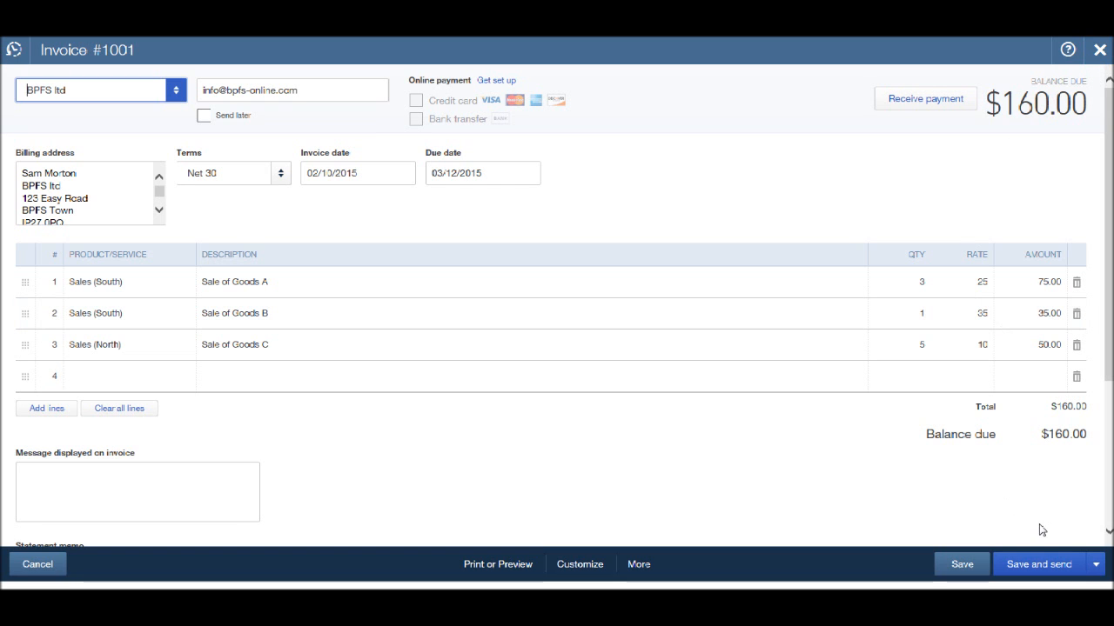
mouse_move(1102, 564)
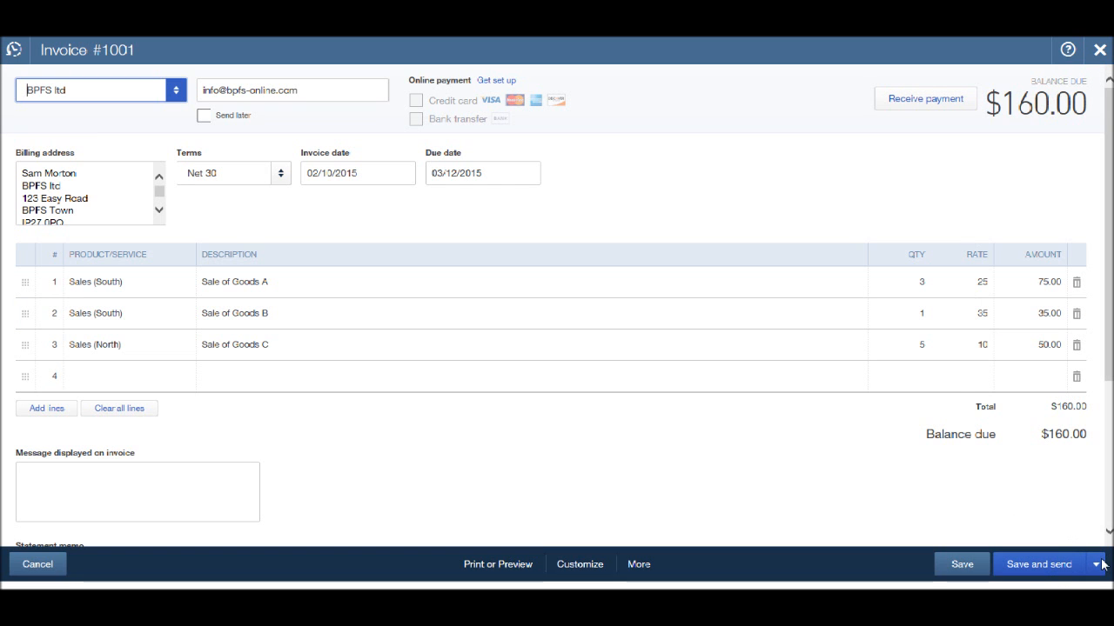
left_click(1099, 564)
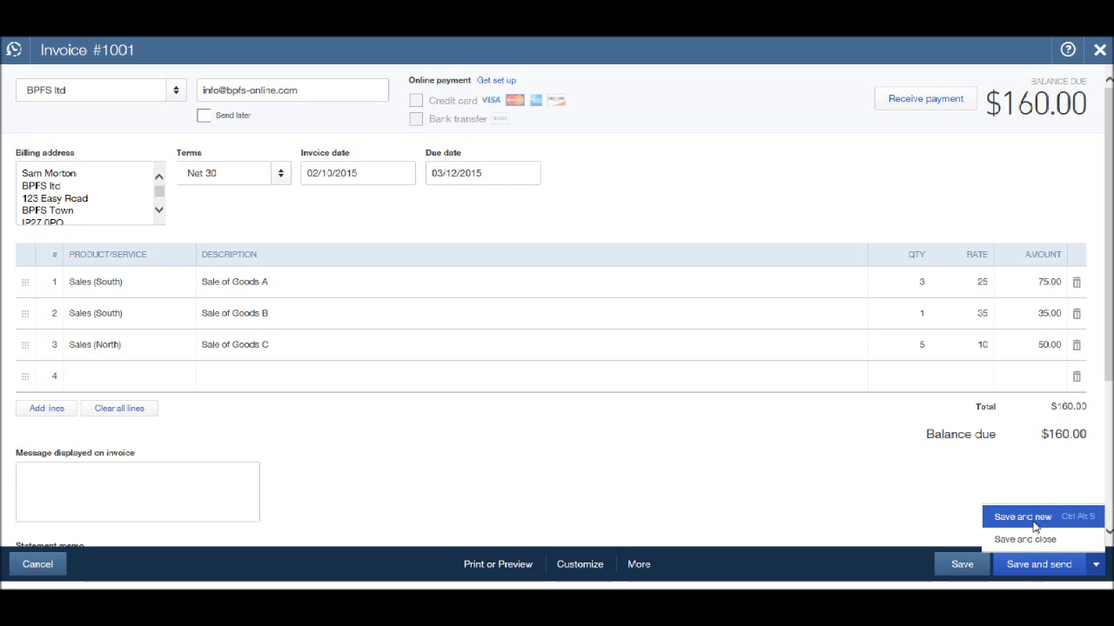
mouse_move(1025, 540)
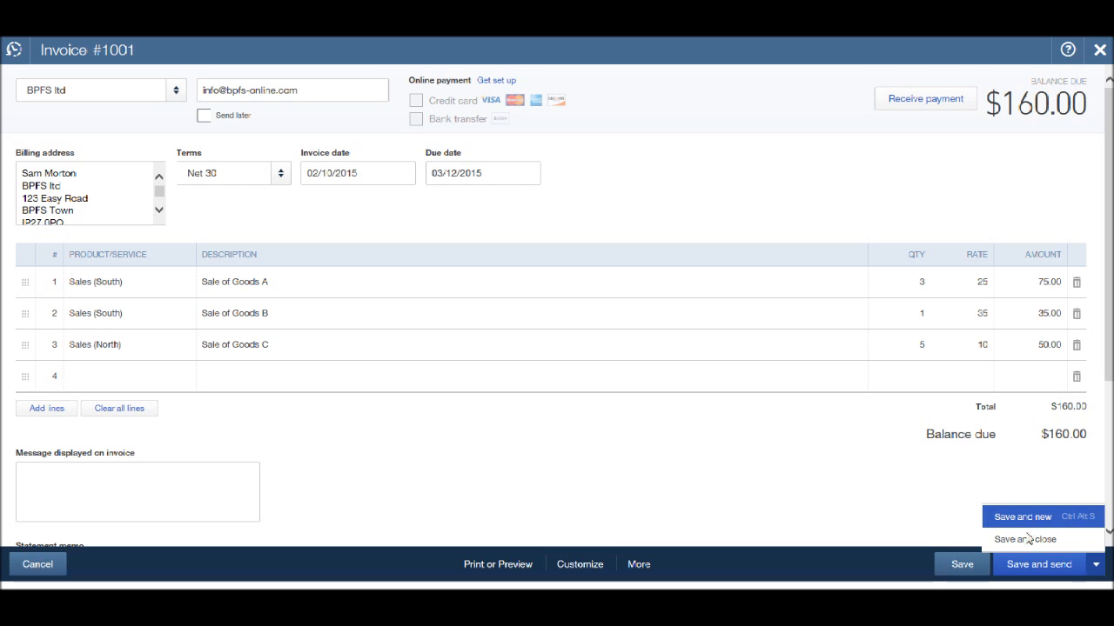
mouse_move(1024, 540)
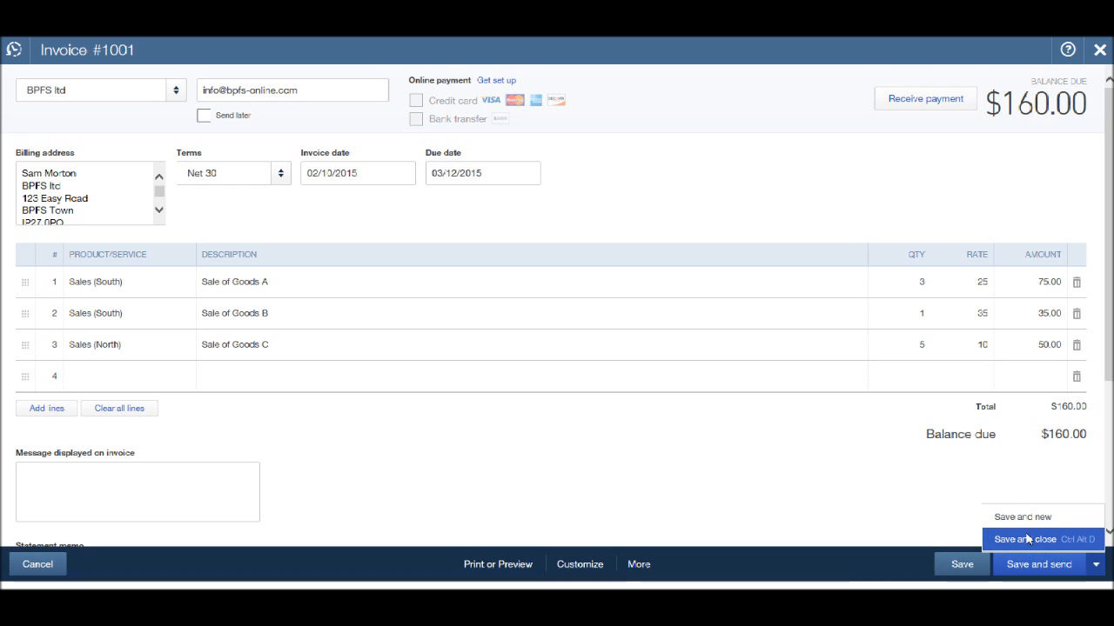
mouse_move(1022, 516)
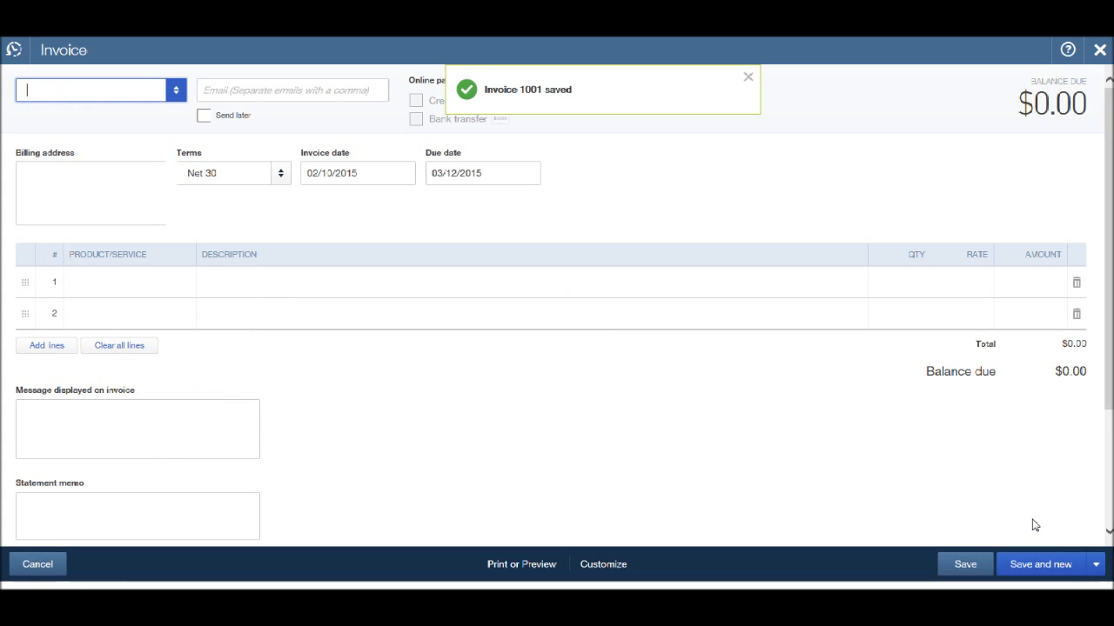
Step: Dismiss the saved notice and search 'Boo' to set customer Bookkeeping Master
left_click(747, 77)
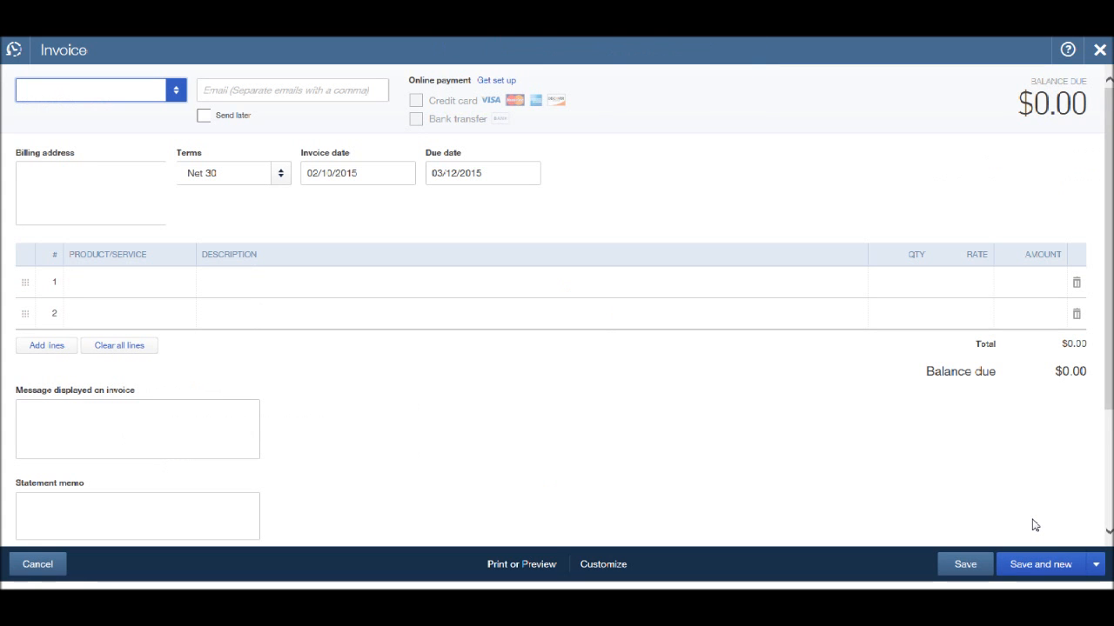
mouse_move(569, 261)
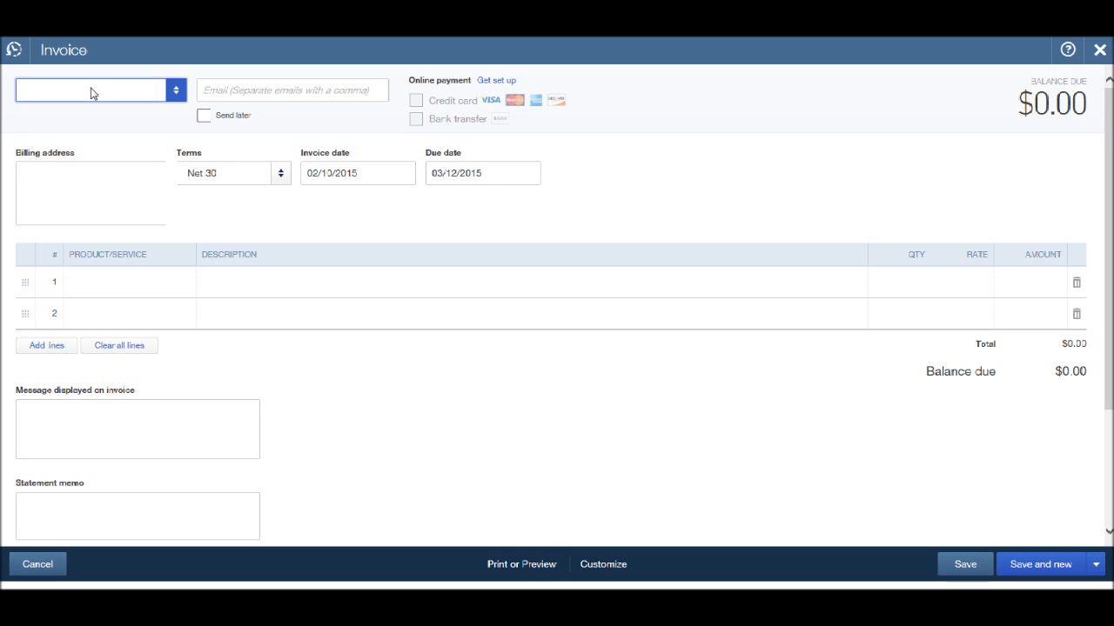
left_click(87, 89)
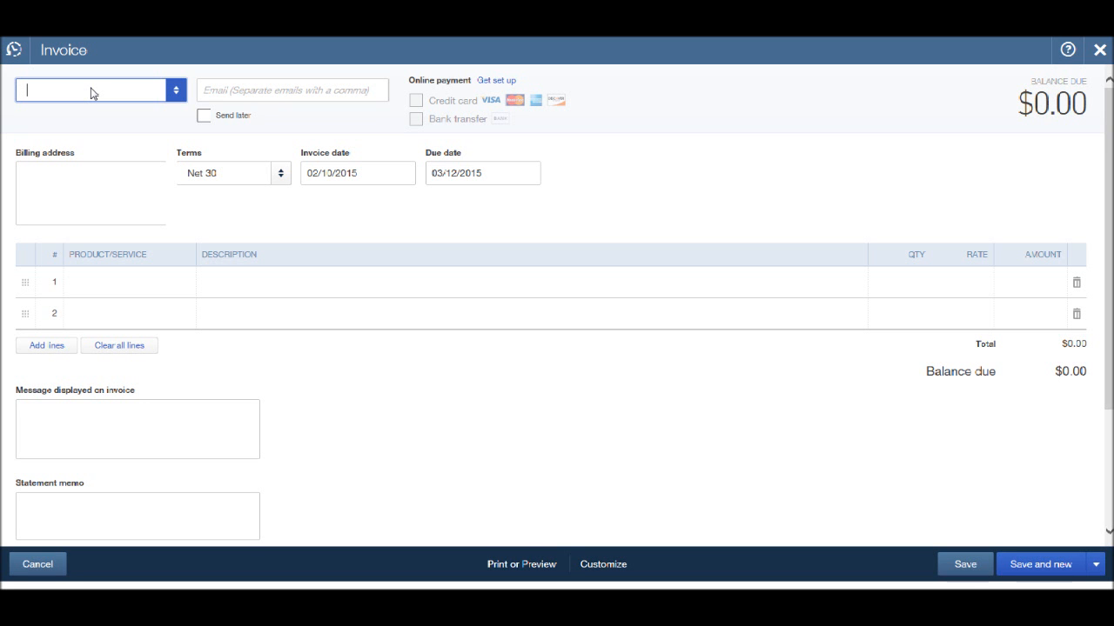
type("Bookkeeping Master")
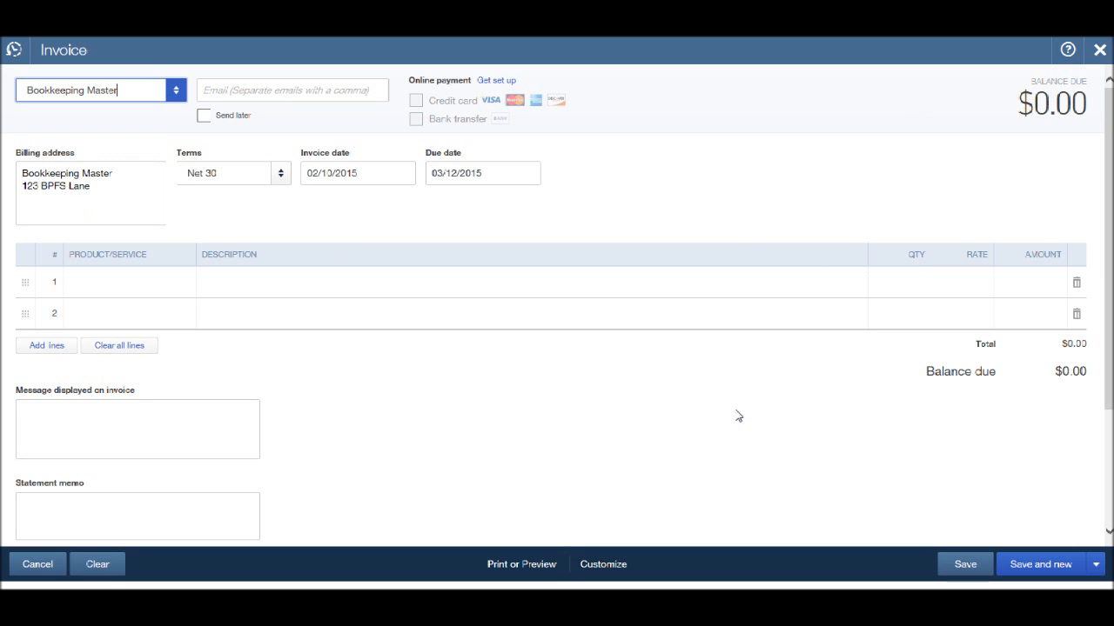
mouse_move(747, 345)
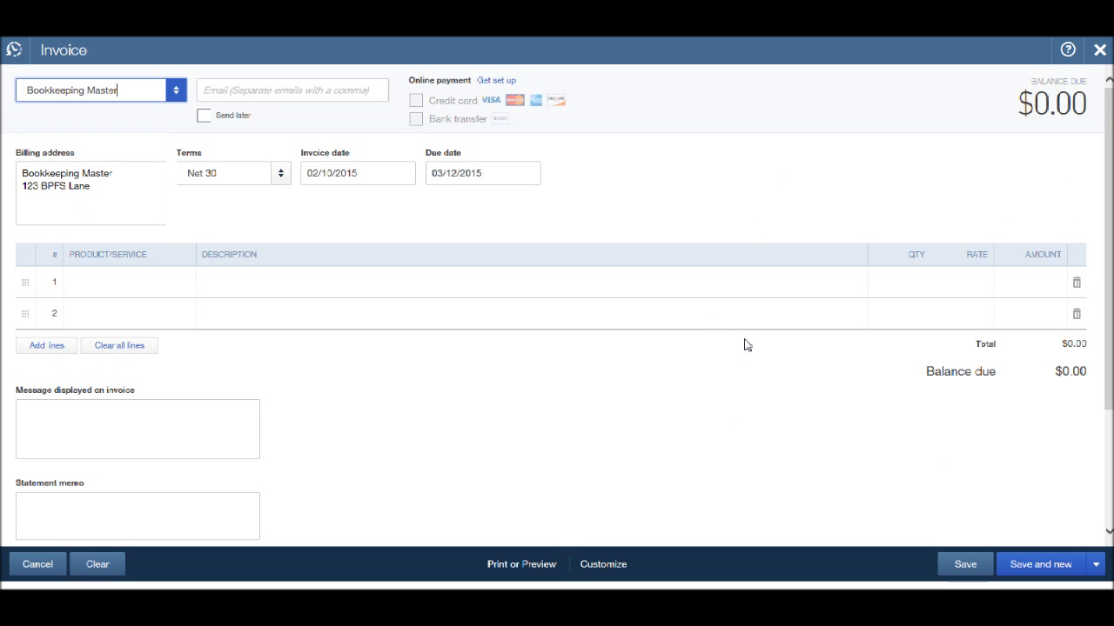